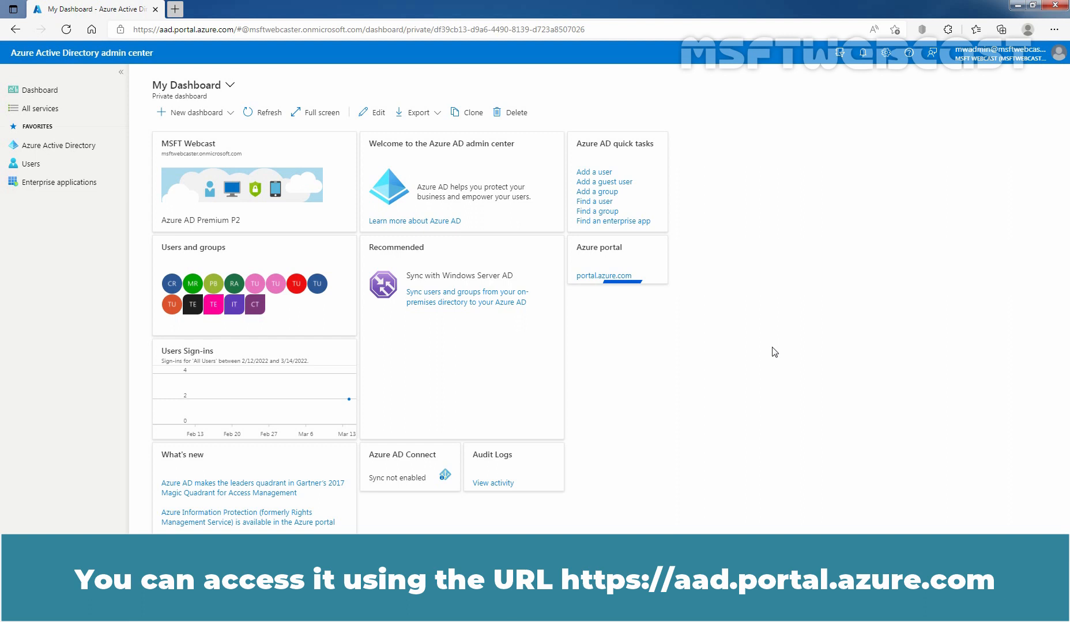
{"action": "mouse_move", "coordinate": [780, 390]}
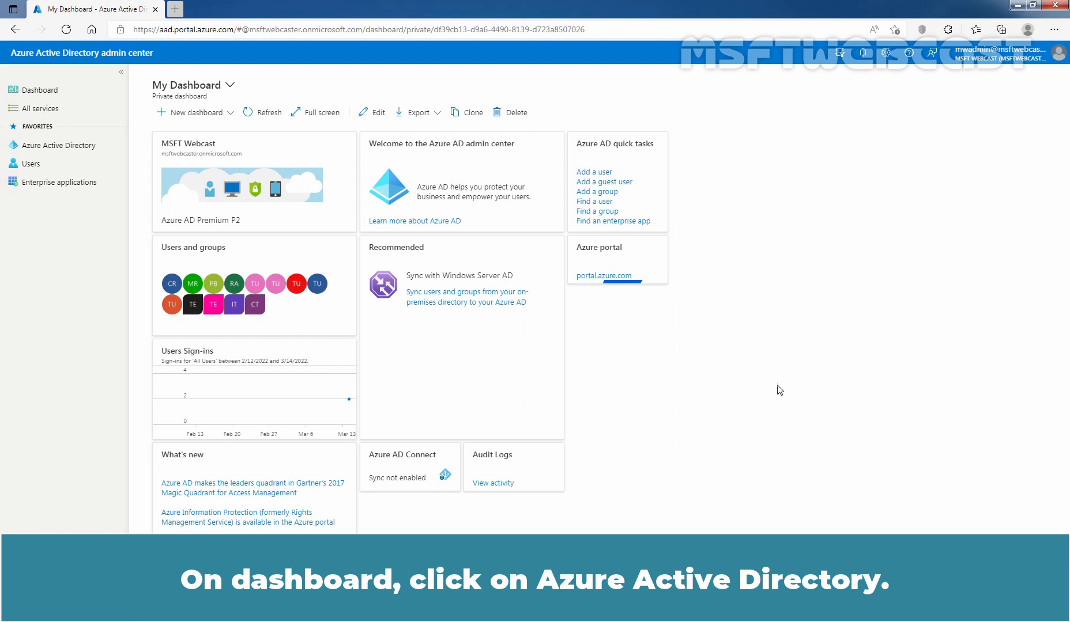
{"action": "mouse_move", "coordinate": [60, 144]}
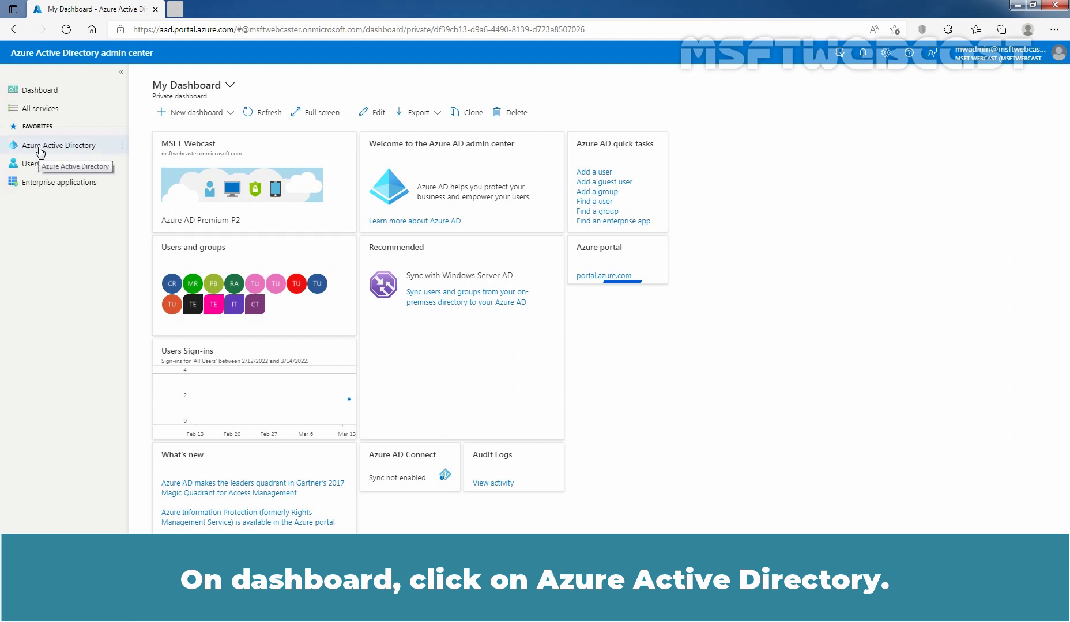
- Open the Groups list under Azure Active Directory in the MSFT Webcast tenant
{"action": "left_click", "coordinate": [58, 145]}
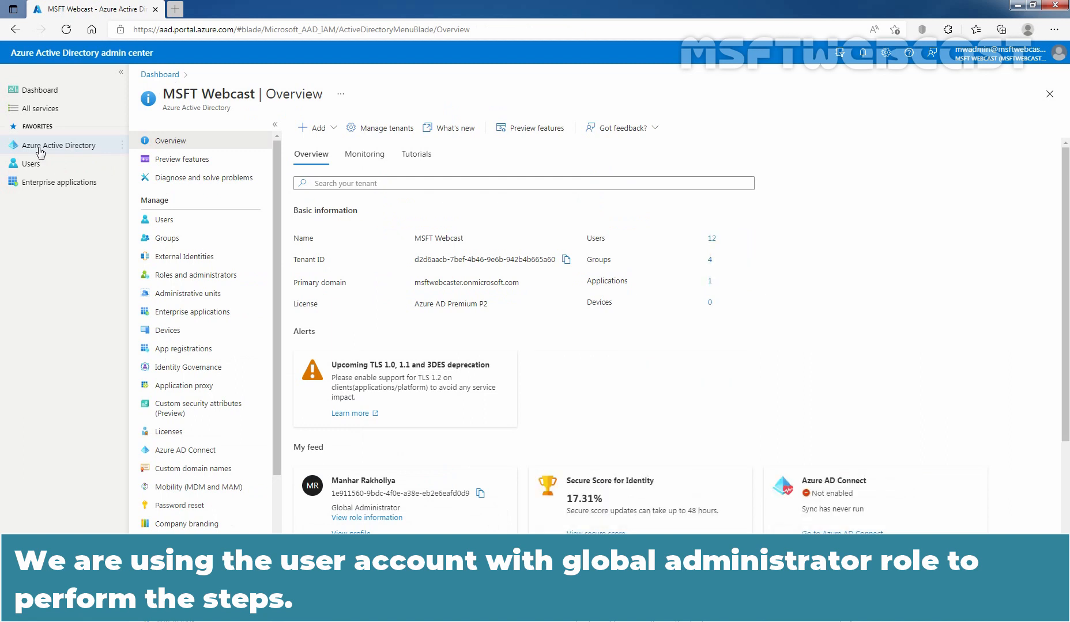
{"action": "mouse_move", "coordinate": [450, 526]}
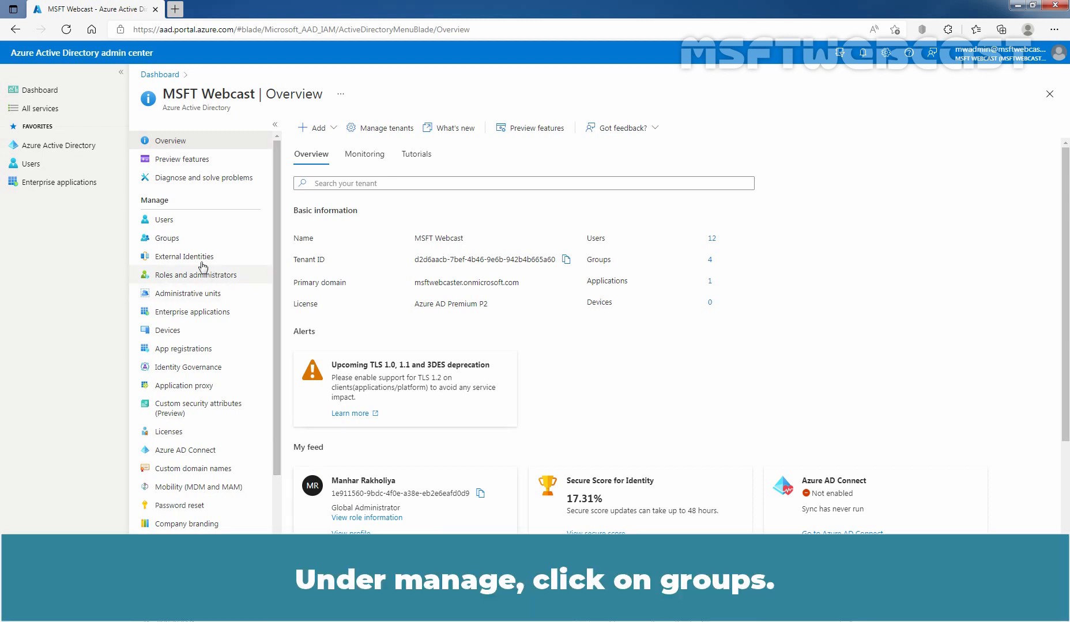
{"action": "left_click", "coordinate": [167, 237]}
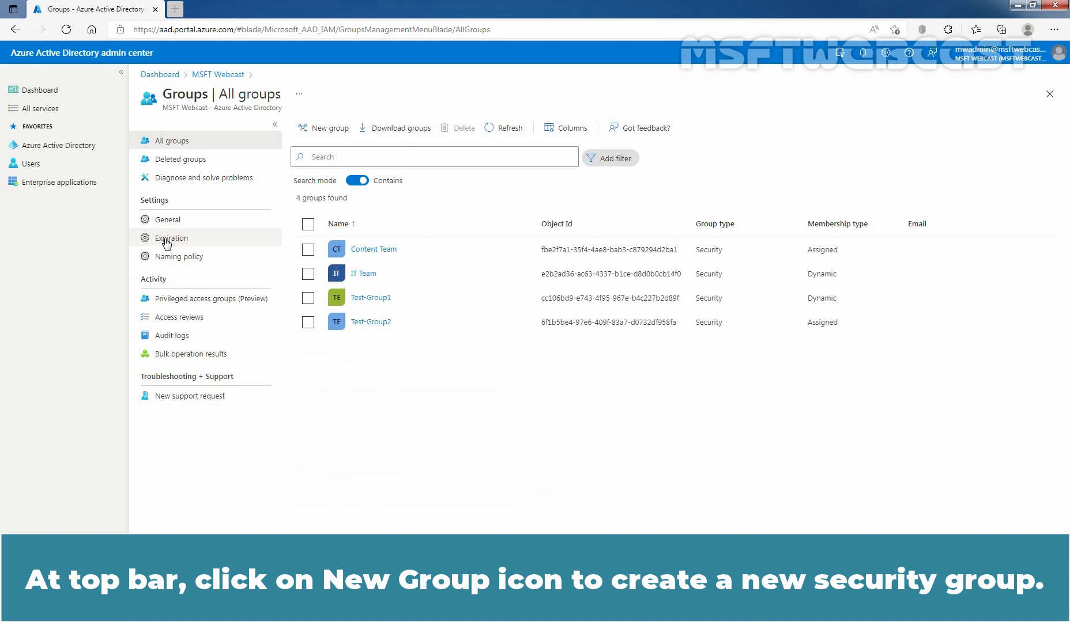
{"action": "mouse_move", "coordinate": [328, 128]}
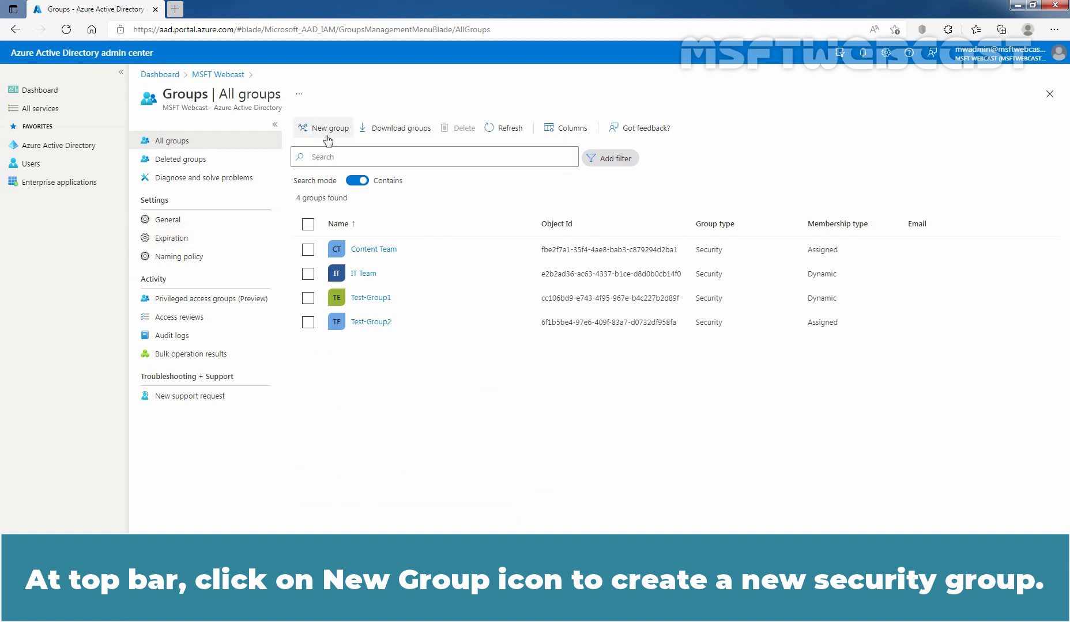
- Start a new Security group named 'All Guest Users' with a guest-users description
{"action": "left_click", "coordinate": [326, 128]}
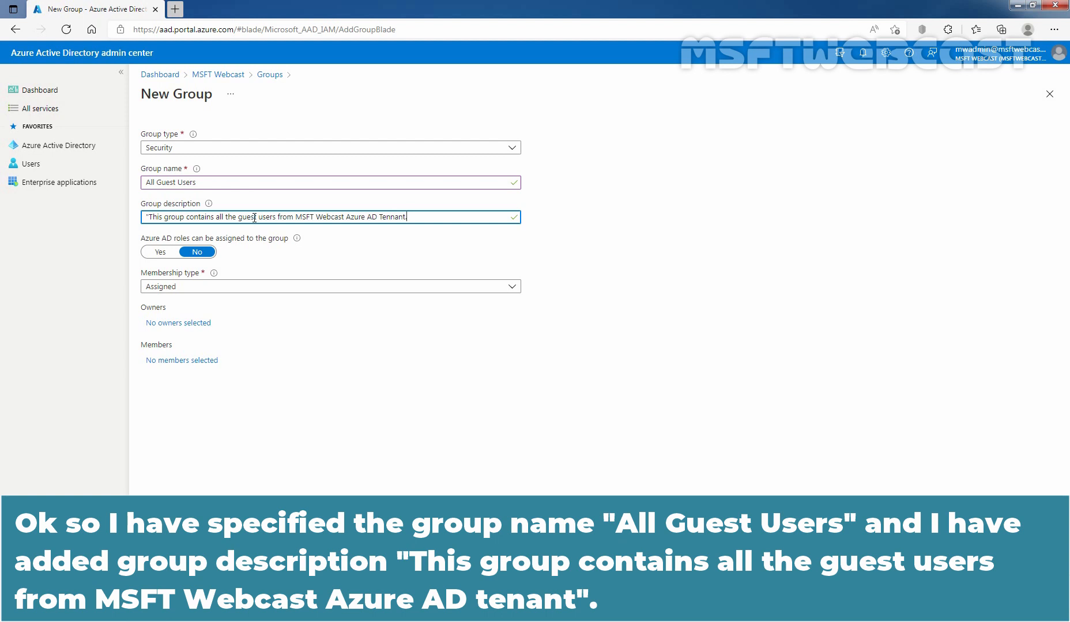
{"action": "type", "text": "."}
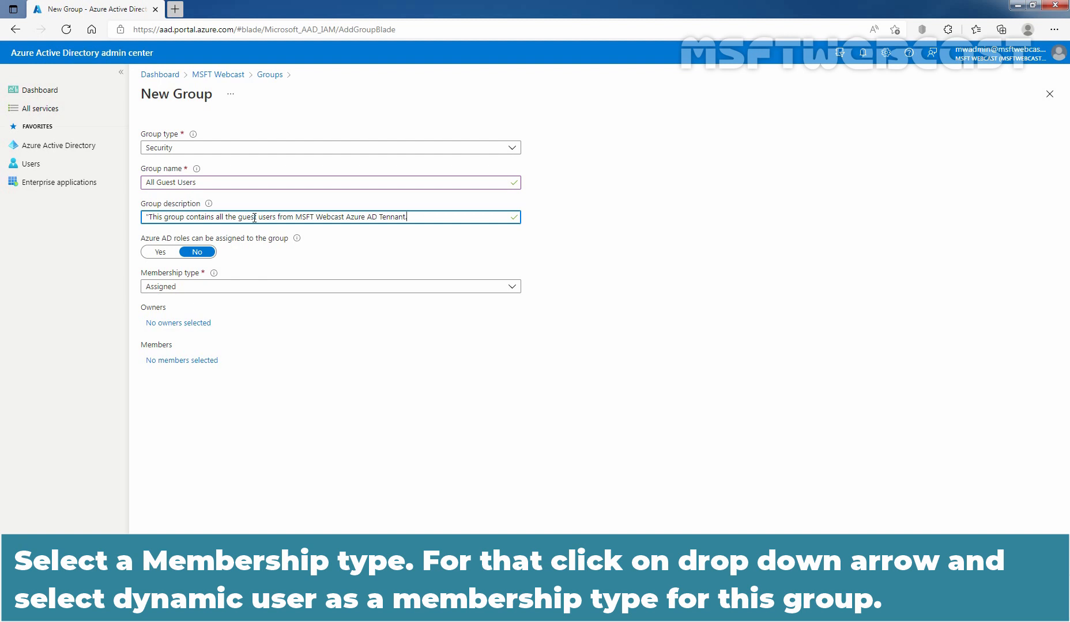
{"action": "mouse_move", "coordinate": [636, 452]}
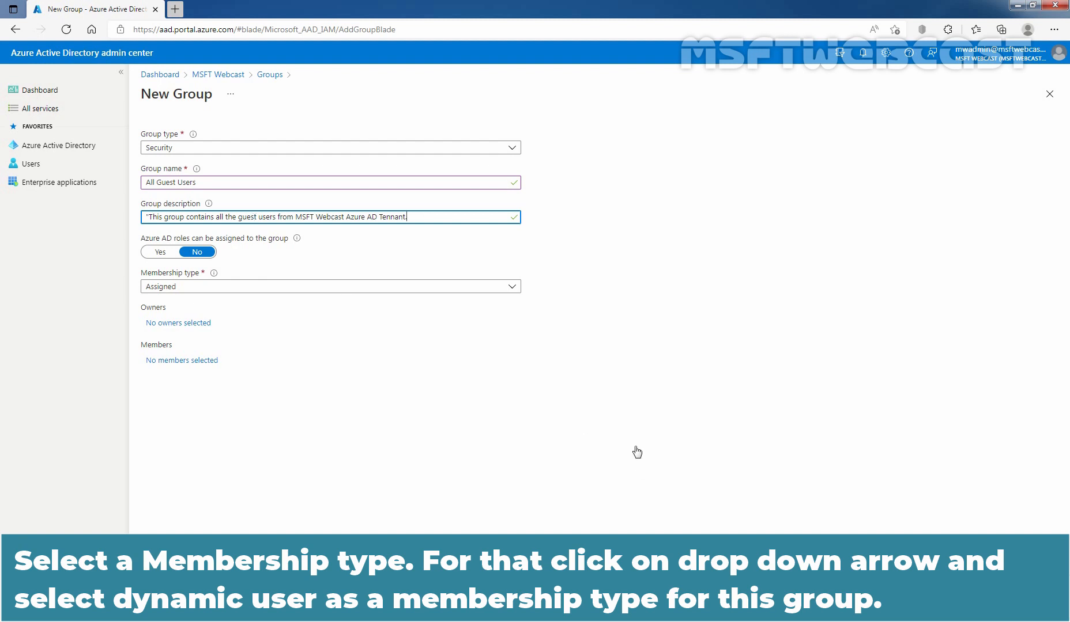
{"action": "mouse_move", "coordinate": [597, 422]}
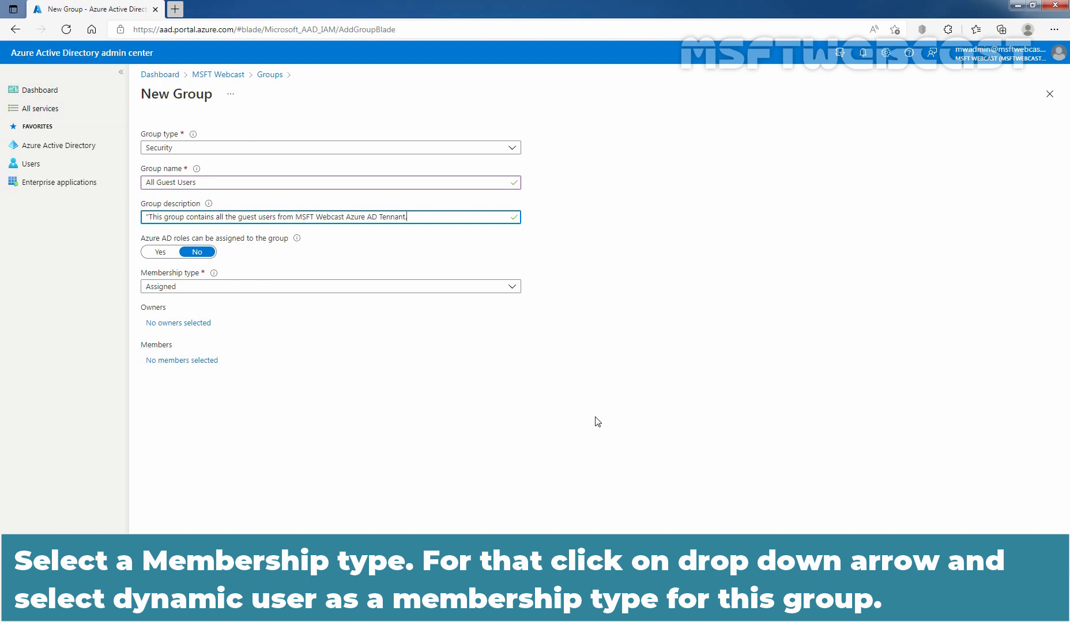
- Set the group's membership type to Dynamic User
{"action": "left_click", "coordinate": [510, 286]}
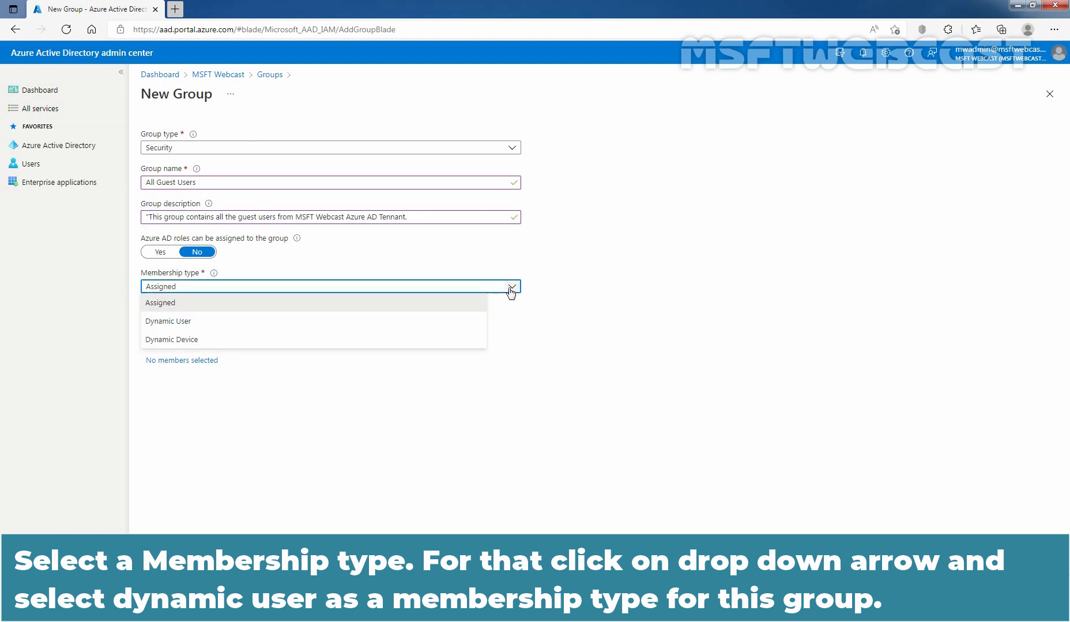
{"action": "mouse_move", "coordinate": [167, 322]}
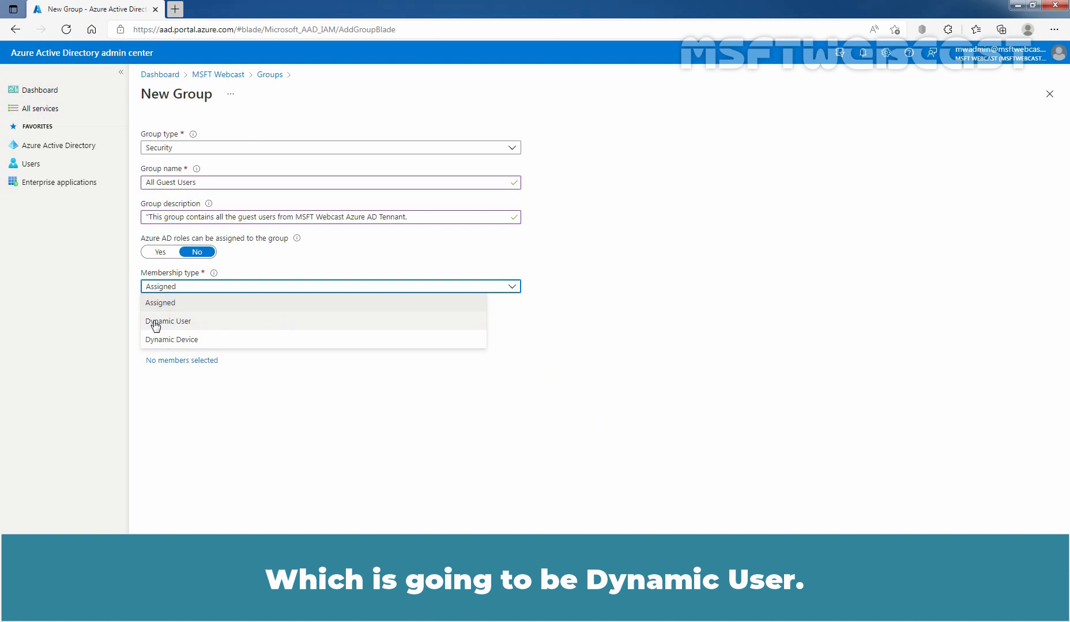
{"action": "left_click", "coordinate": [167, 322]}
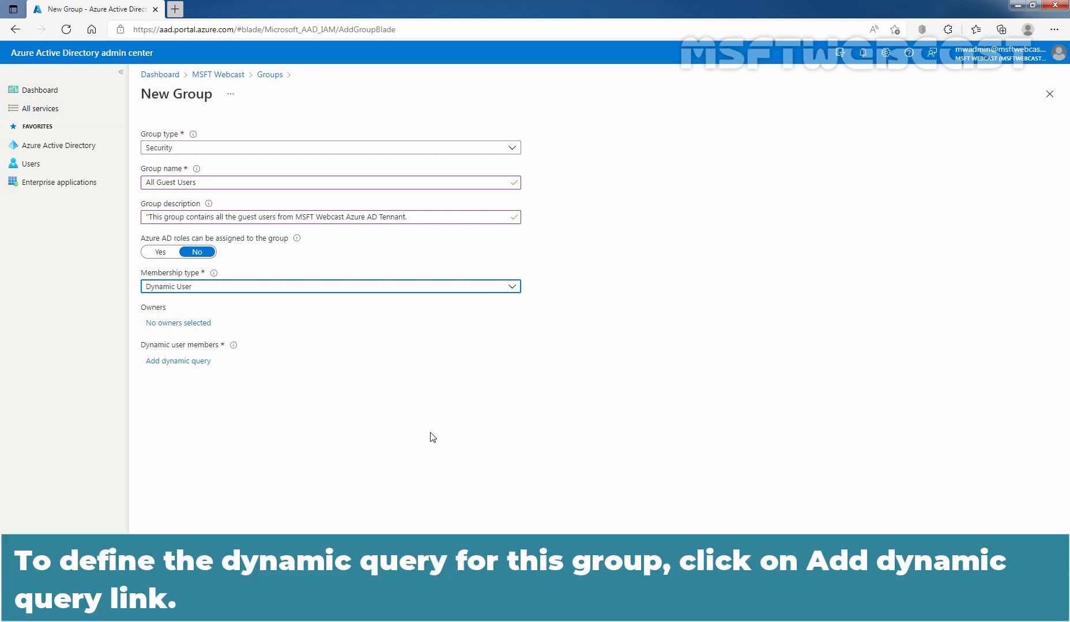
- Add a dynamic query and choose userType as the rule property
{"action": "left_click", "coordinate": [177, 360]}
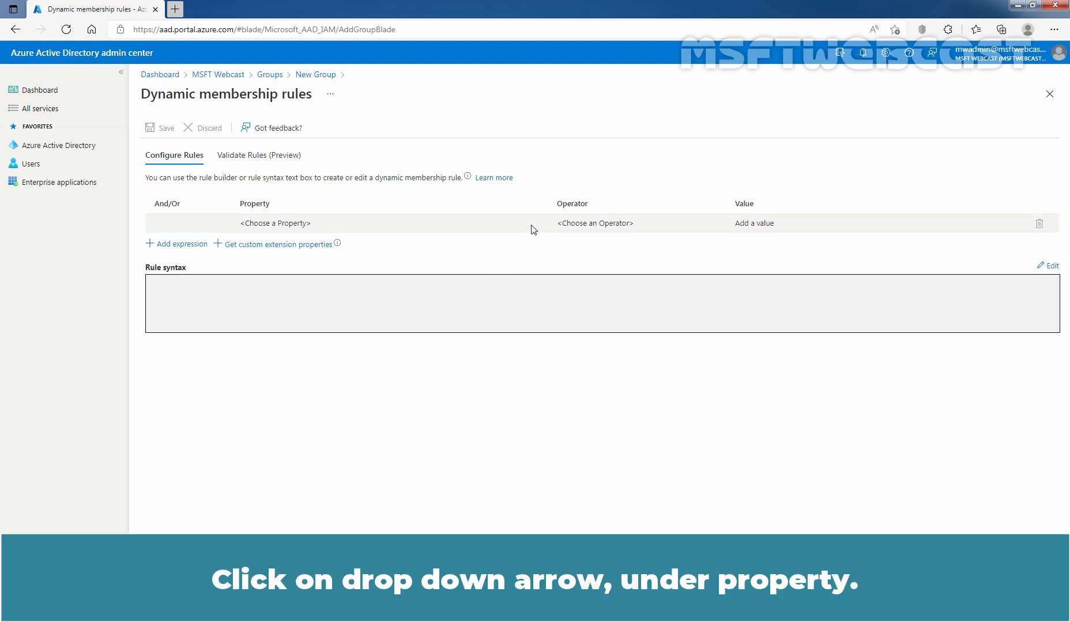
{"action": "left_click", "coordinate": [539, 223]}
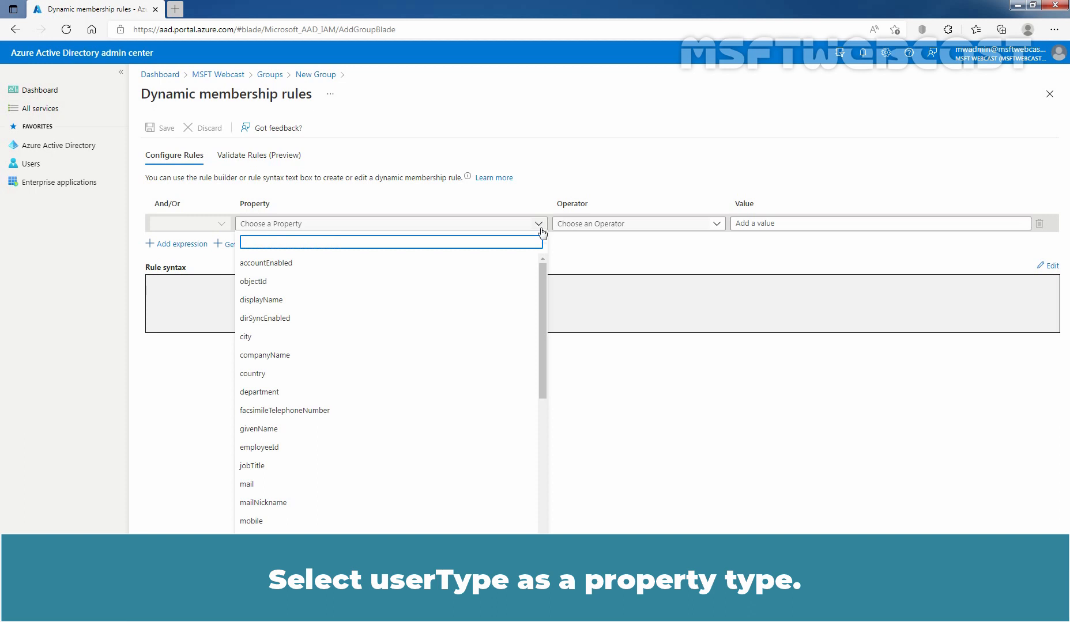
{"action": "mouse_move", "coordinate": [266, 447]}
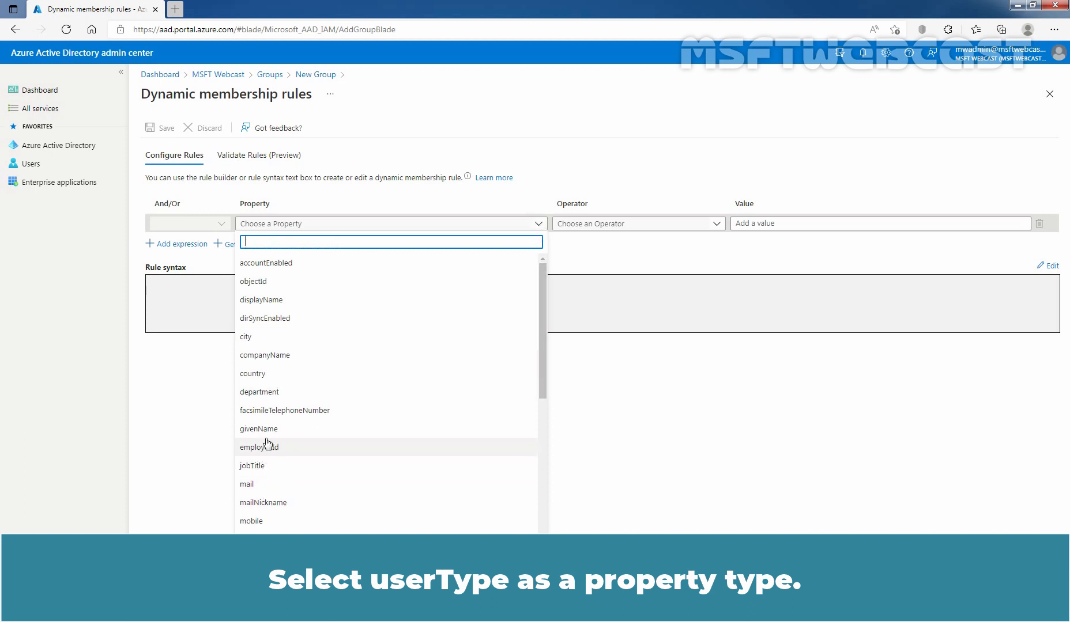
{"action": "scroll", "scroll_direction": "down", "scroll_amount": 3}
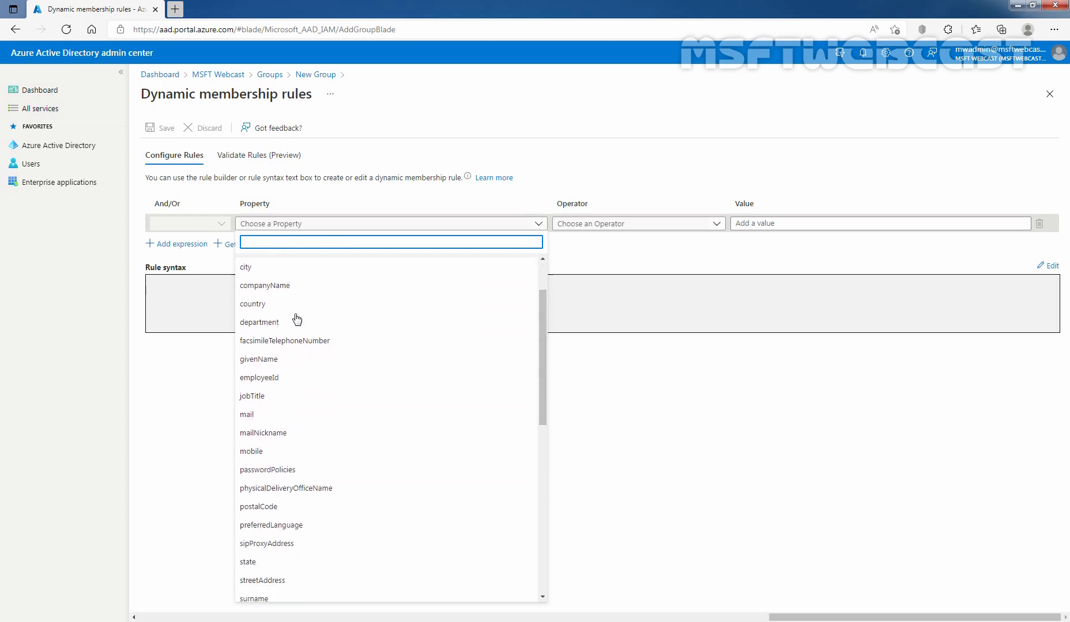
{"action": "scroll", "scroll_direction": "down", "scroll_amount": 3}
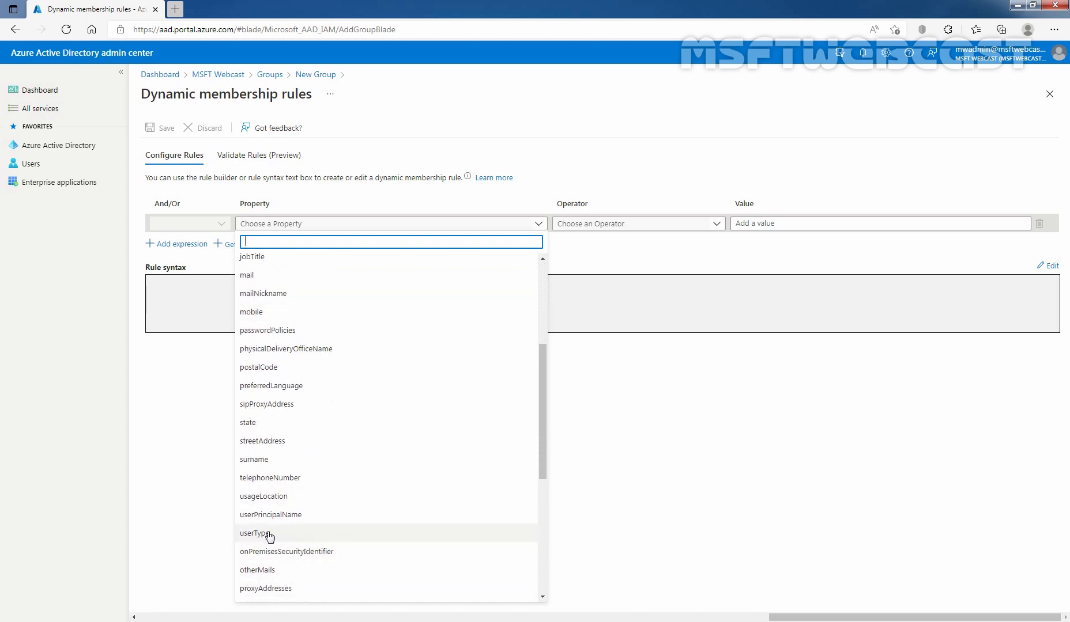
{"action": "left_click", "coordinate": [257, 533]}
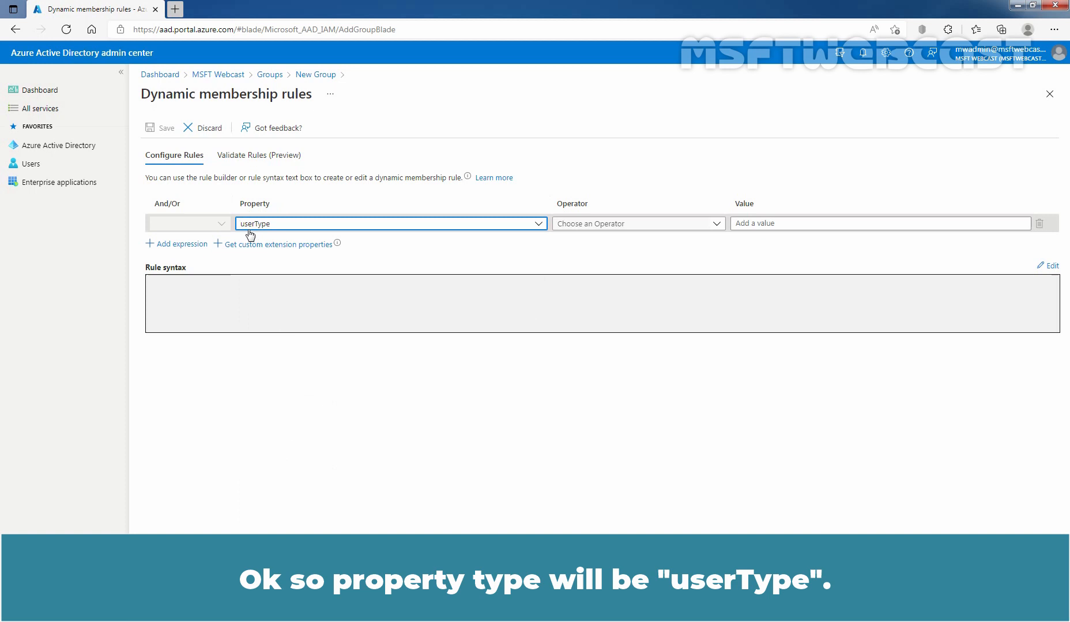
{"action": "mouse_move", "coordinate": [635, 267]}
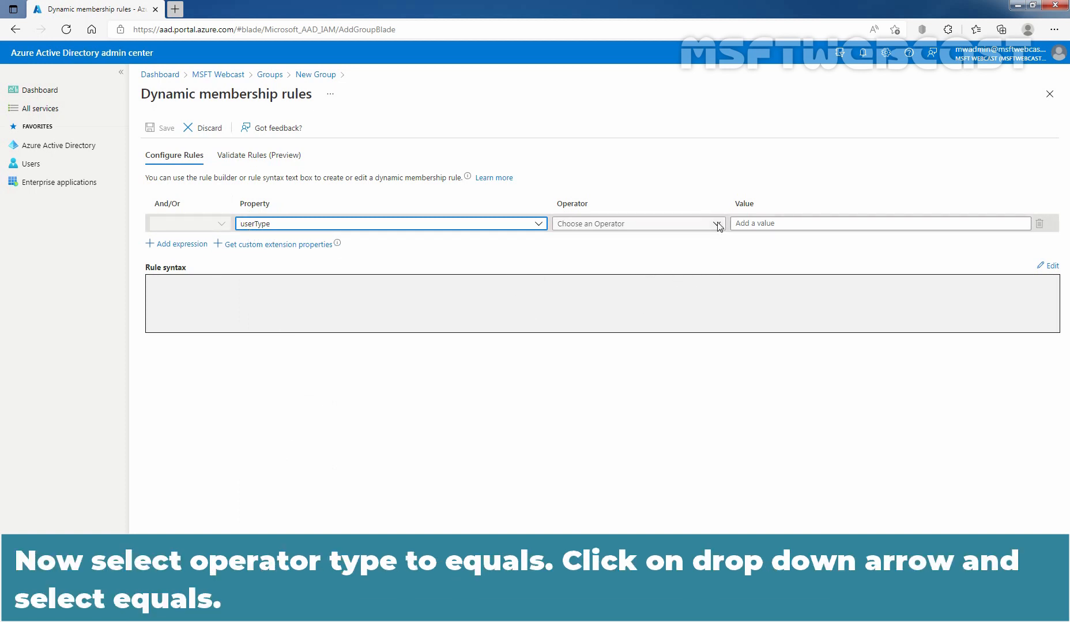
- Complete and save the rule user.userType Equals 'Guest'
{"action": "left_click", "coordinate": [717, 223]}
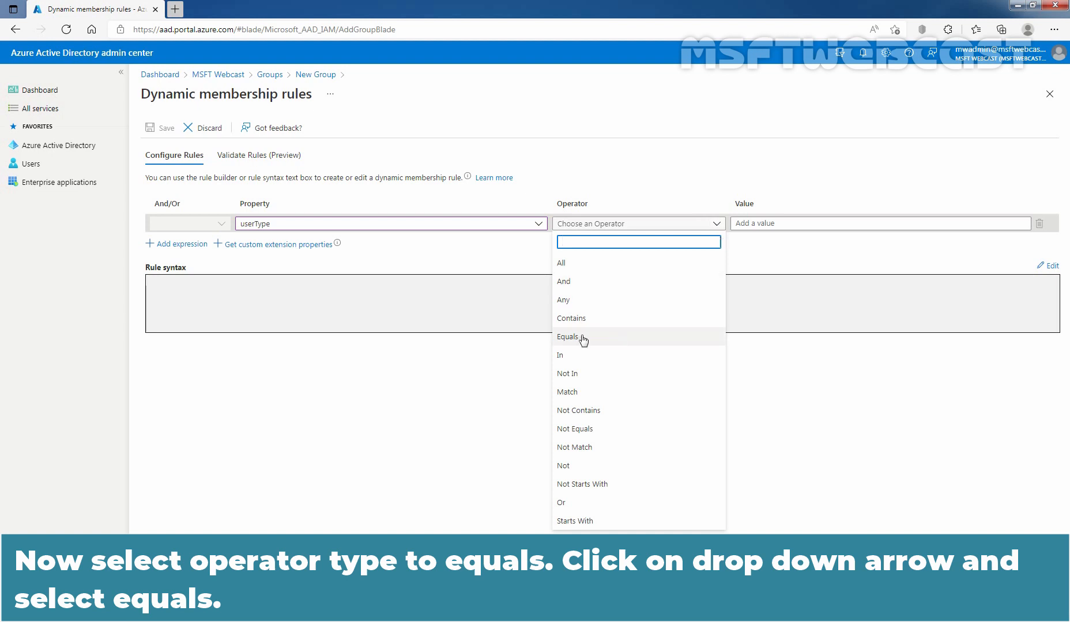
{"action": "left_click", "coordinate": [568, 336]}
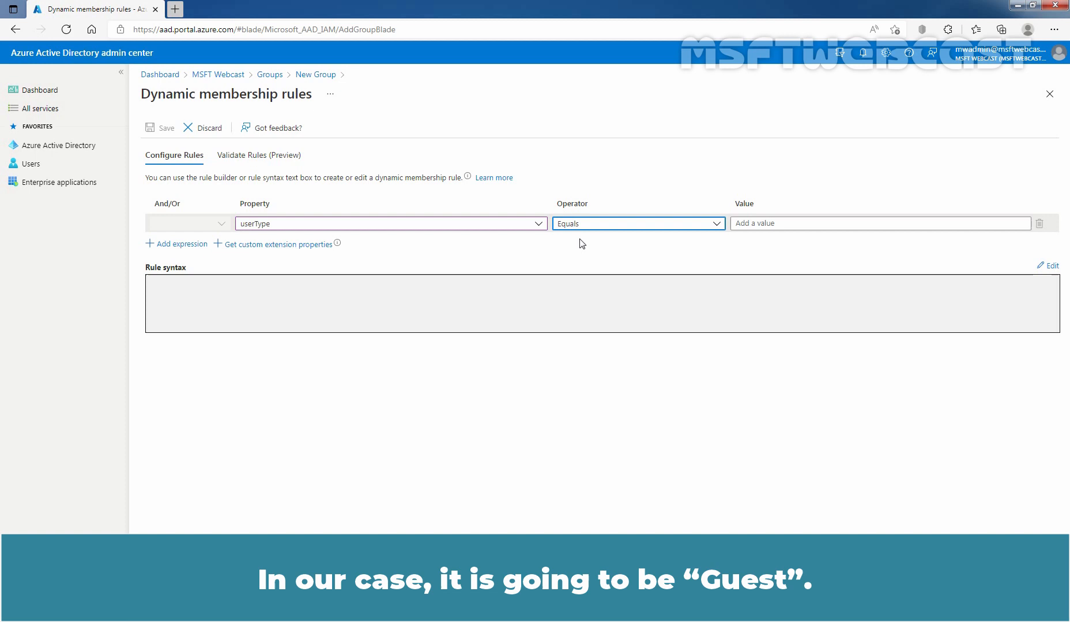
{"action": "type", "text": "G"}
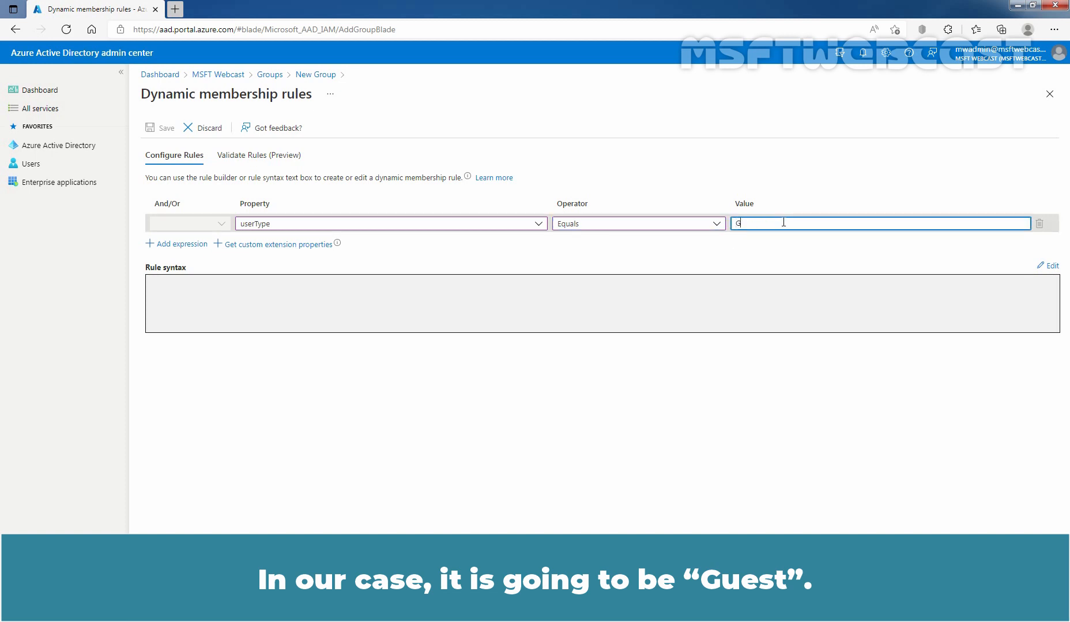
{"action": "type", "text": "uest"}
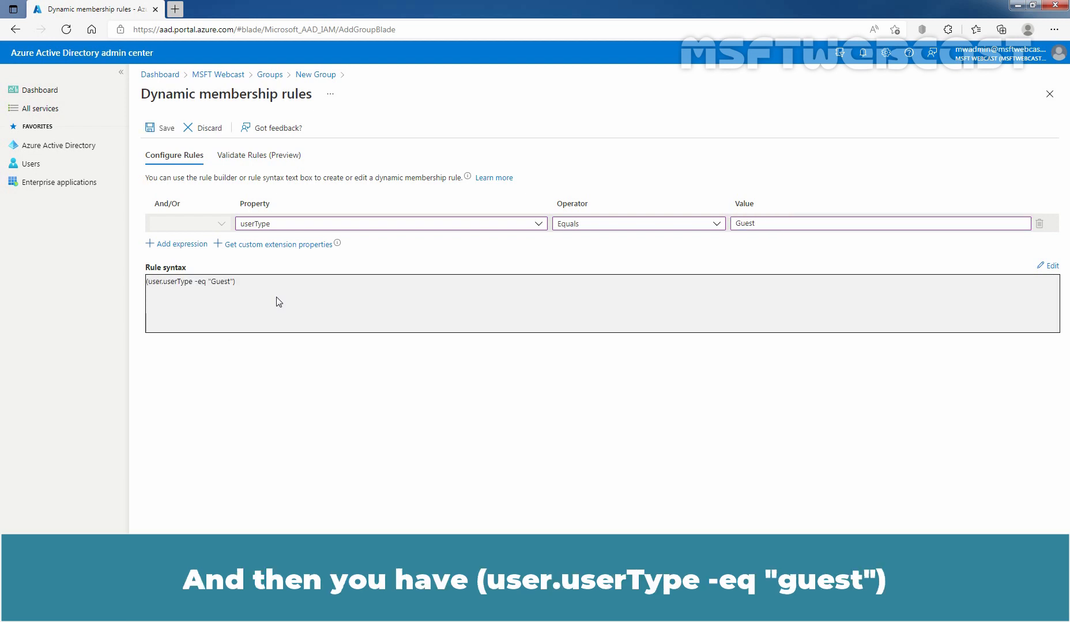
{"action": "mouse_move", "coordinate": [162, 293]}
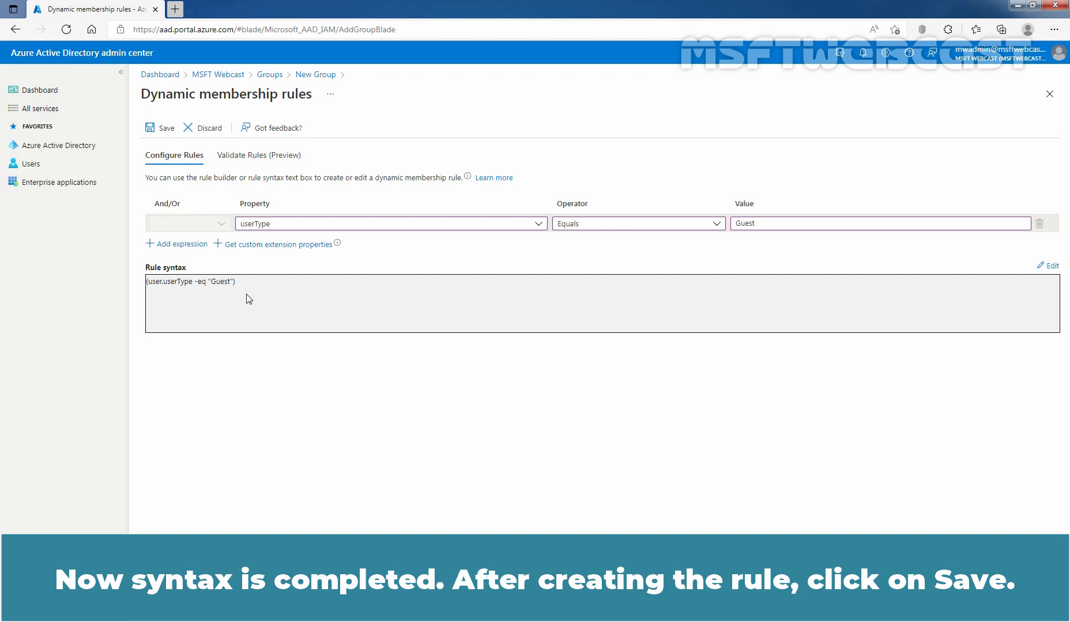
{"action": "mouse_move", "coordinate": [195, 208]}
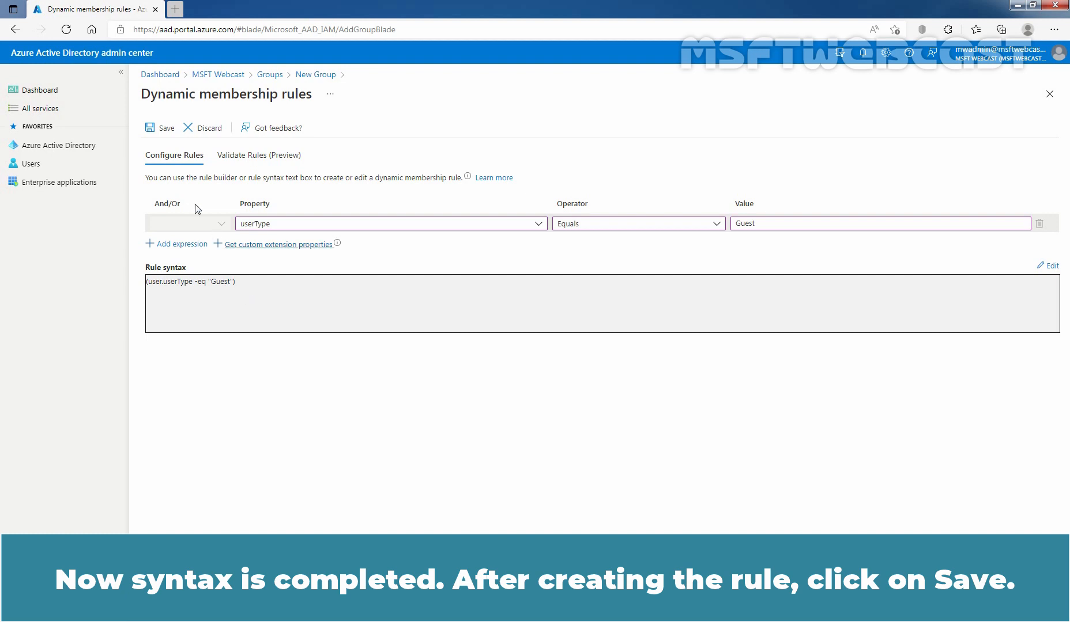
{"action": "left_click", "coordinate": [161, 128]}
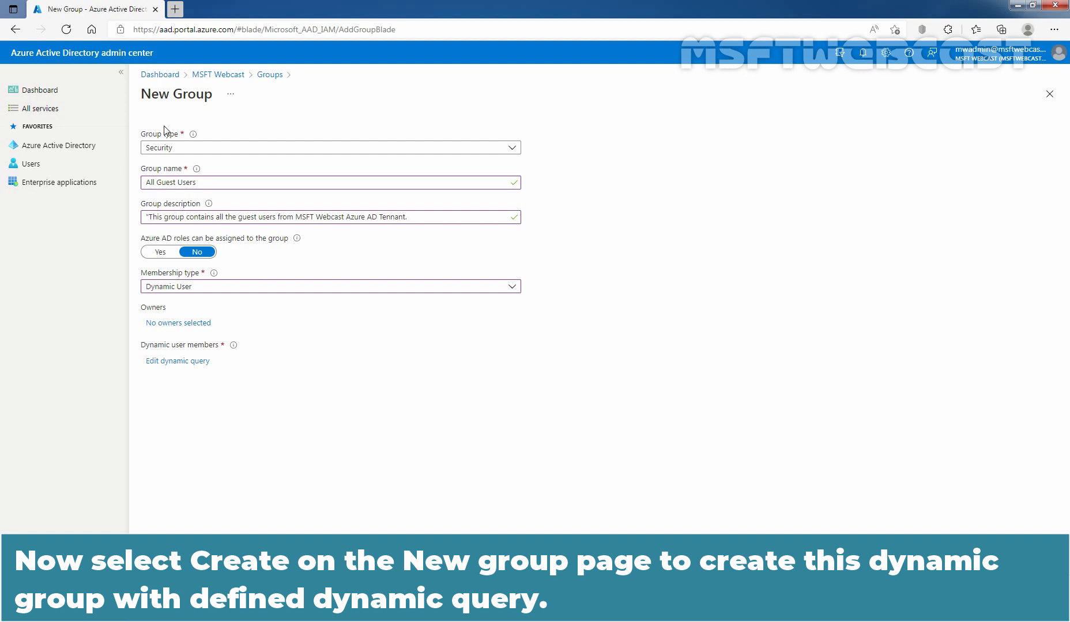
{"action": "mouse_move", "coordinate": [567, 416]}
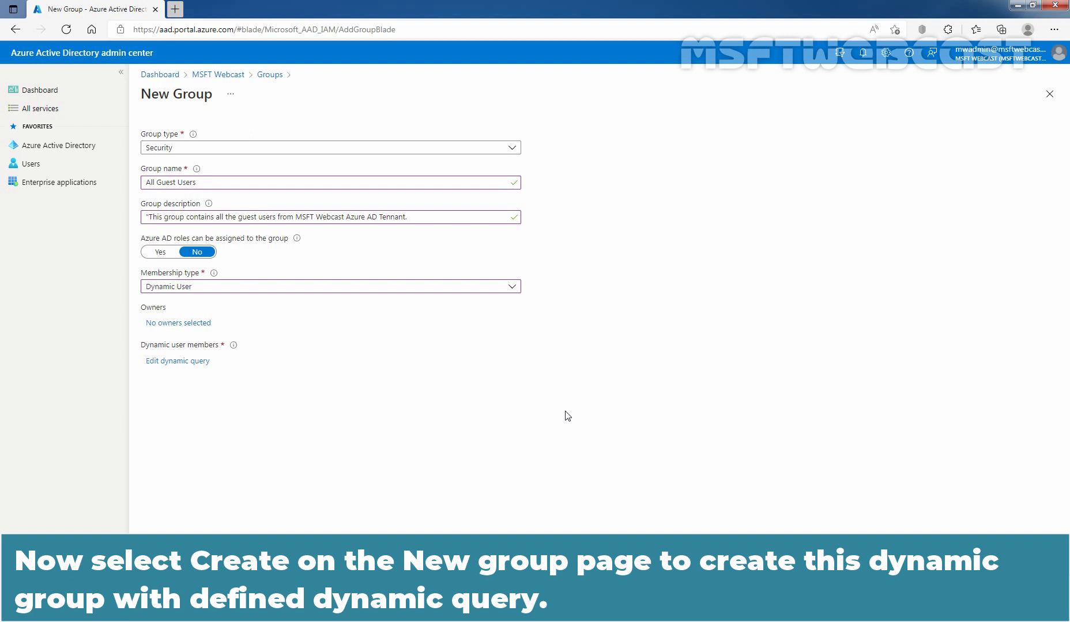
- Create the All Guest Users group from the New Group form
{"action": "left_click", "coordinate": [163, 593]}
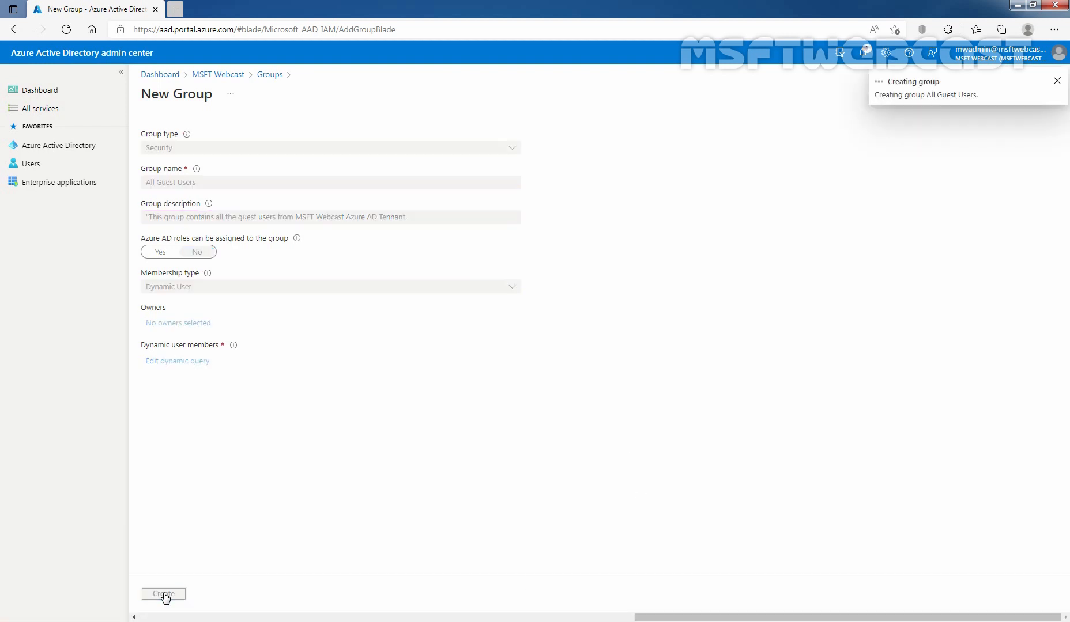
{"action": "left_click", "coordinate": [163, 593]}
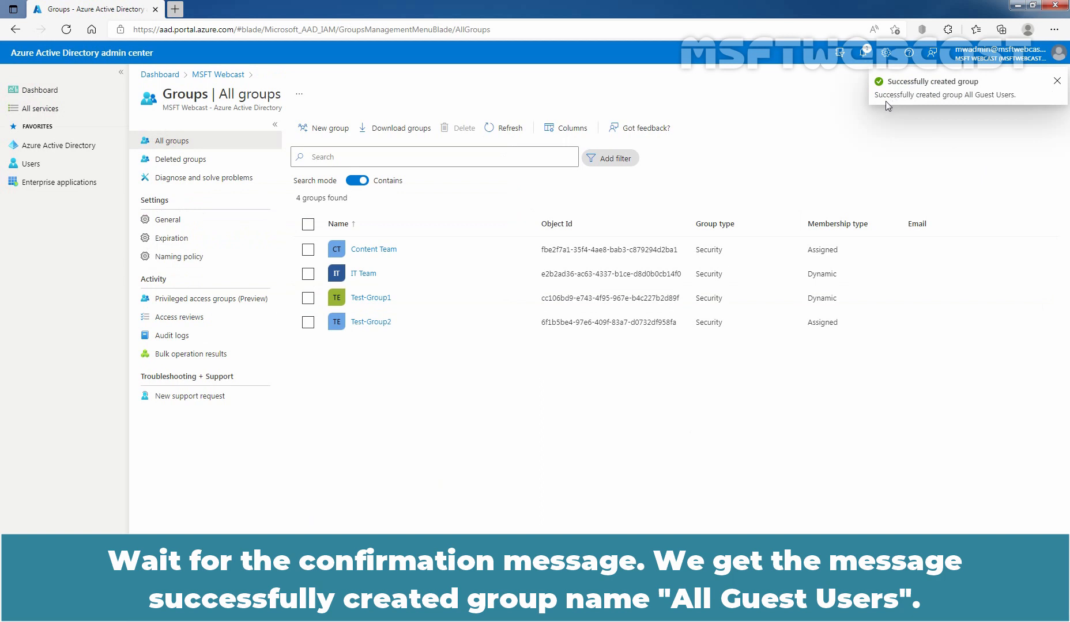
{"action": "mouse_move", "coordinate": [954, 104]}
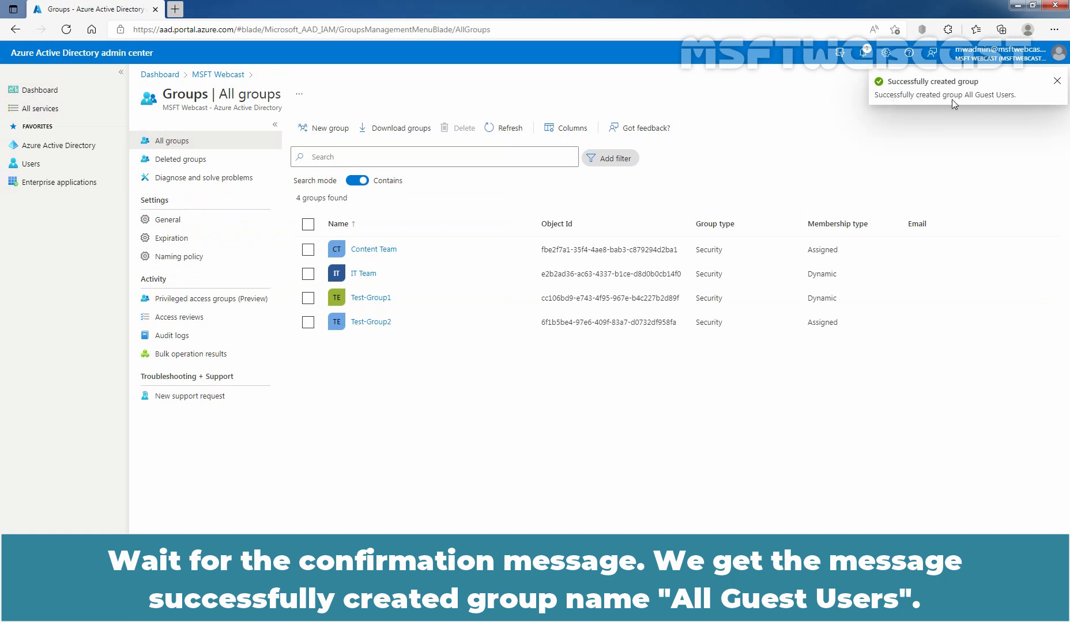
{"action": "mouse_move", "coordinate": [991, 104]}
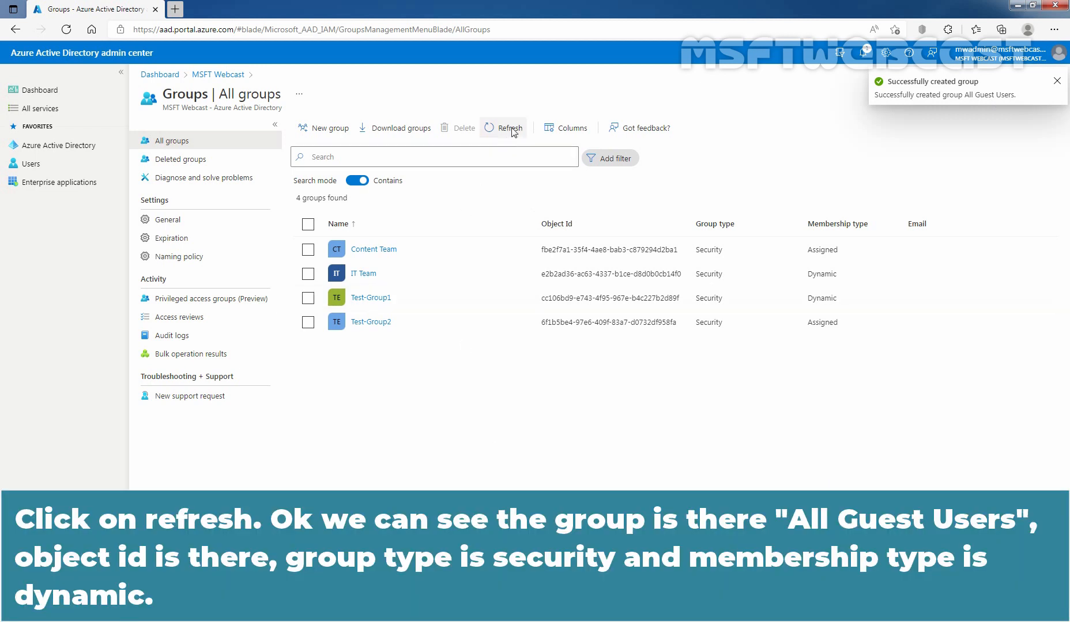
- Refresh the groups list and open the new All Guest Users group
{"action": "left_click", "coordinate": [504, 127]}
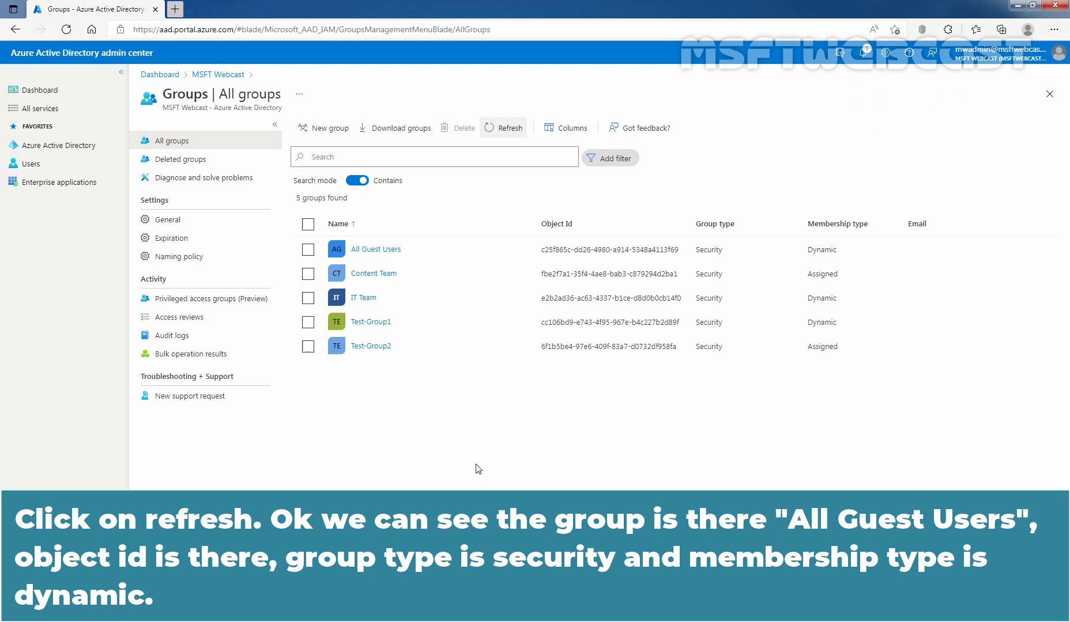
{"action": "mouse_move", "coordinate": [440, 257]}
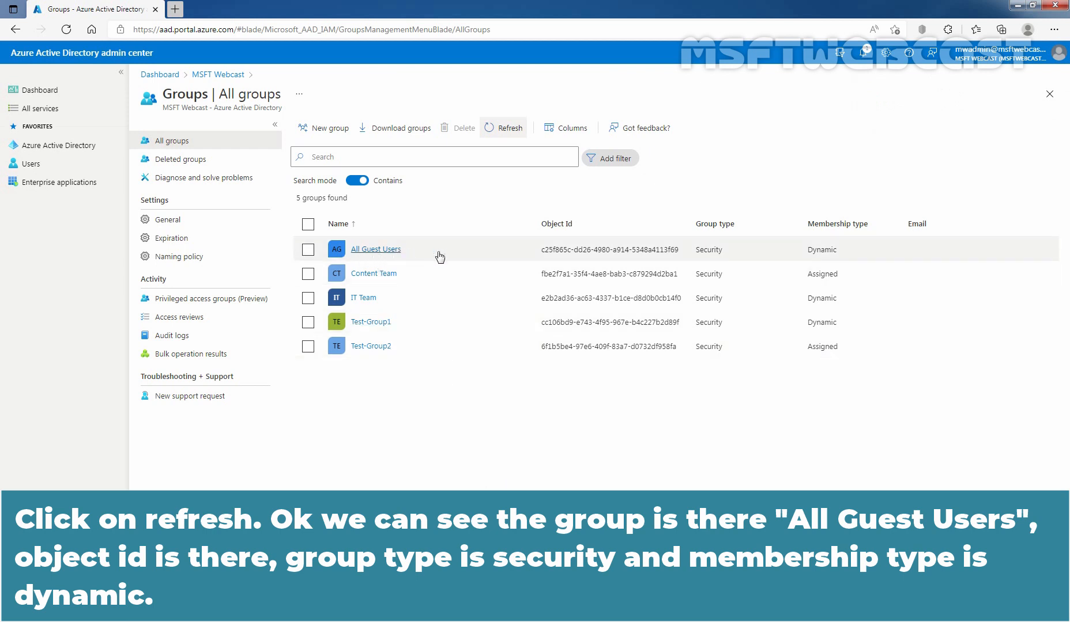
{"action": "mouse_move", "coordinate": [728, 231]}
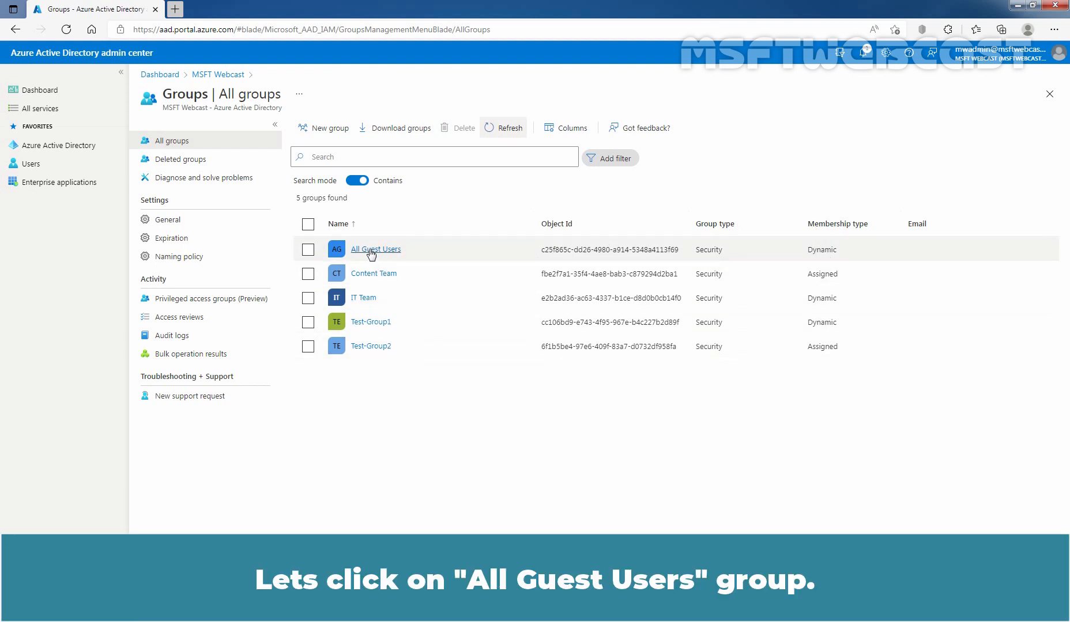
{"action": "left_click", "coordinate": [375, 248]}
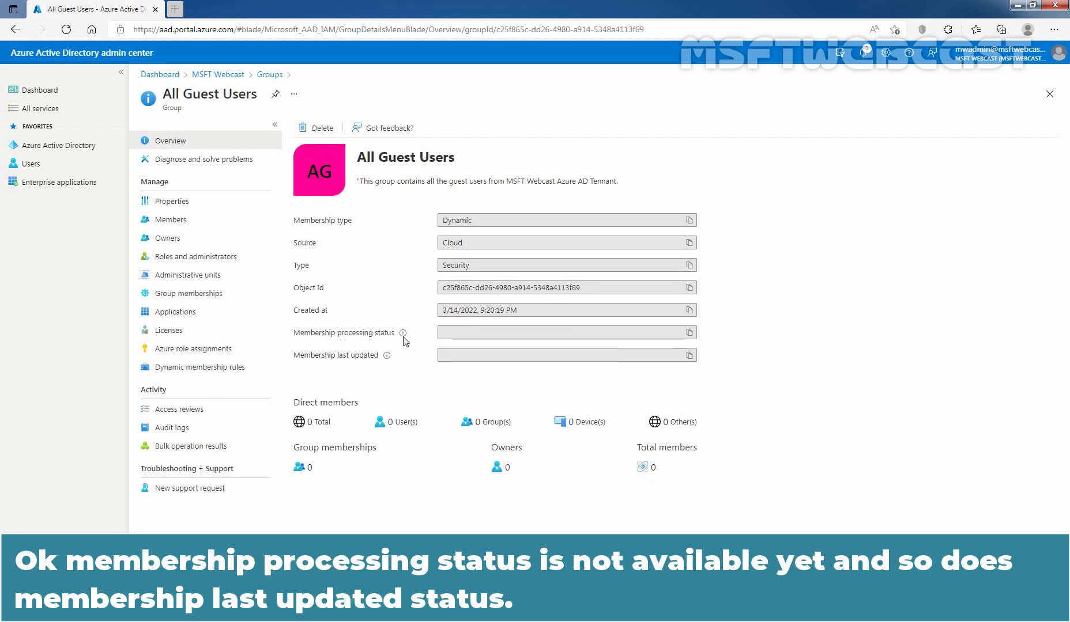
{"action": "mouse_move", "coordinate": [309, 371]}
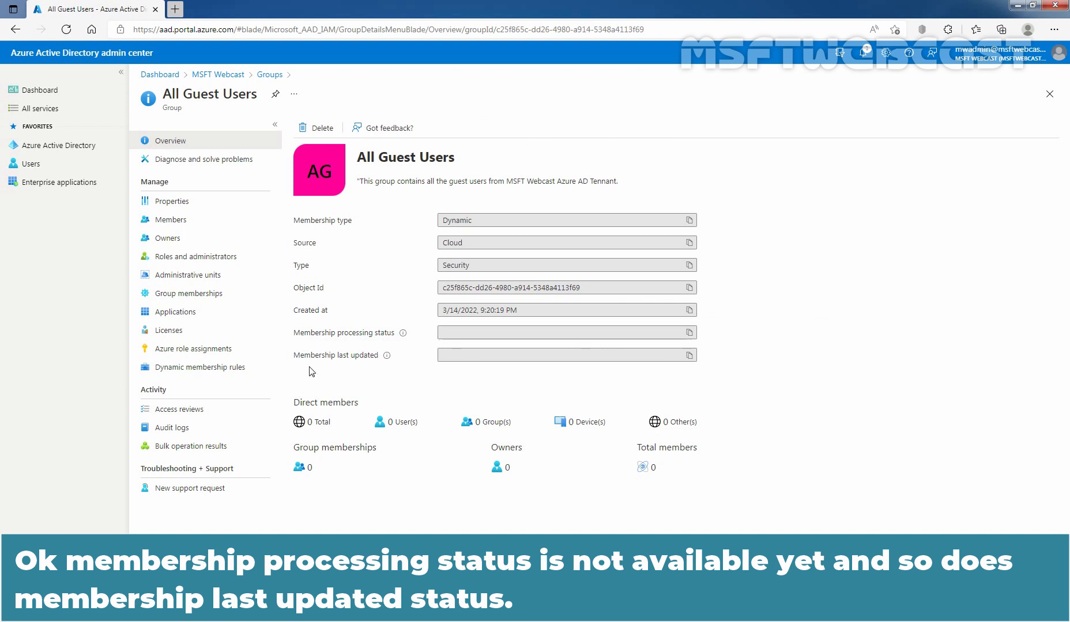
{"action": "mouse_move", "coordinate": [360, 368]}
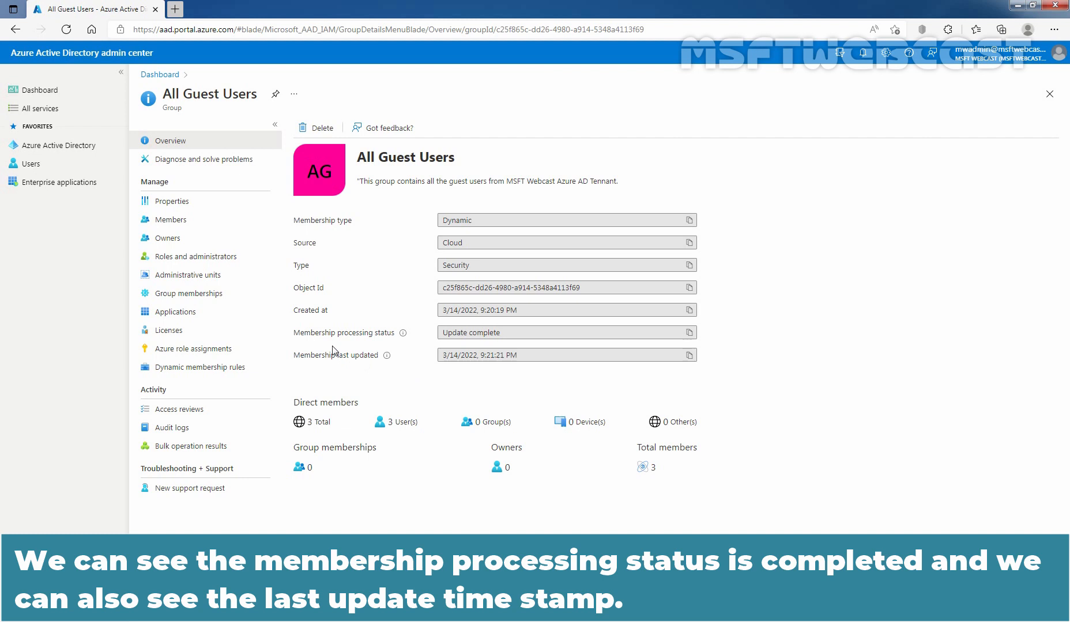
{"action": "mouse_move", "coordinate": [483, 339]}
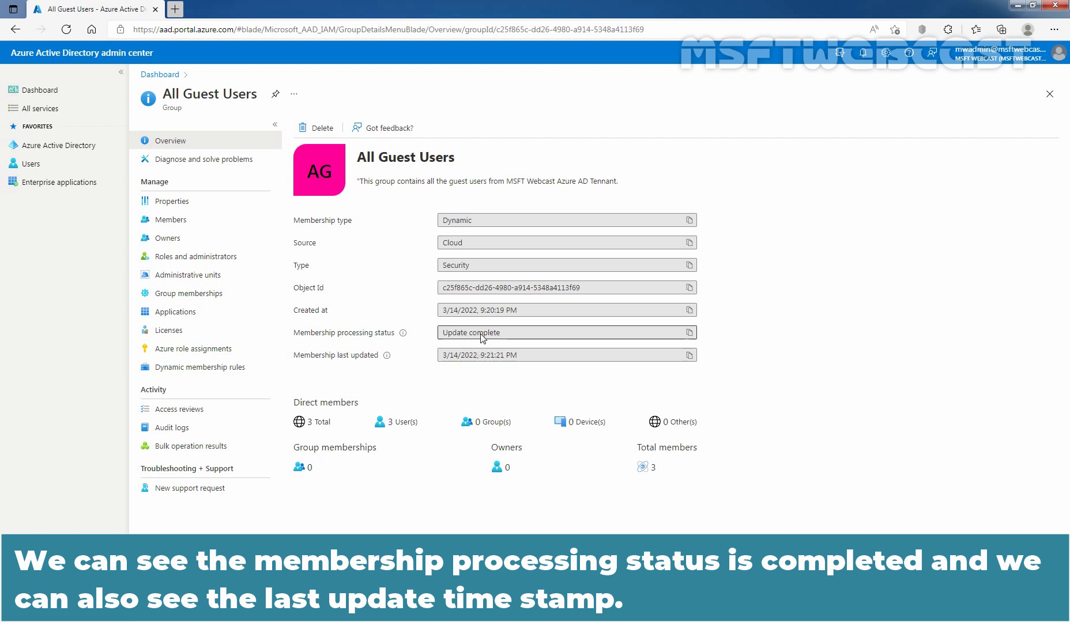
{"action": "mouse_move", "coordinate": [481, 338]}
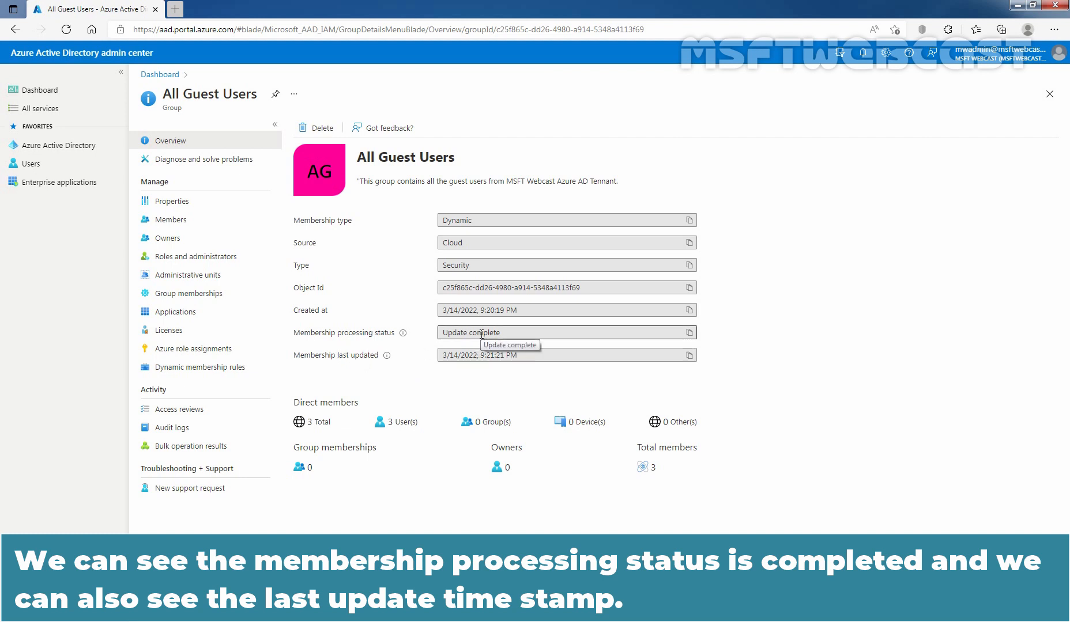
{"action": "mouse_move", "coordinate": [309, 367]}
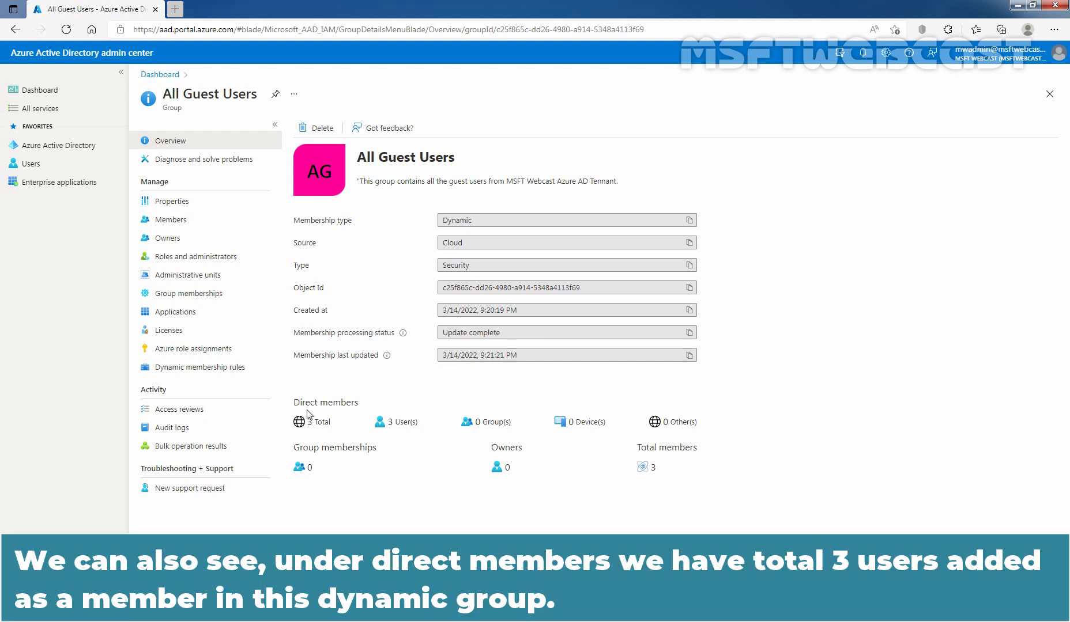
{"action": "mouse_move", "coordinate": [402, 437]}
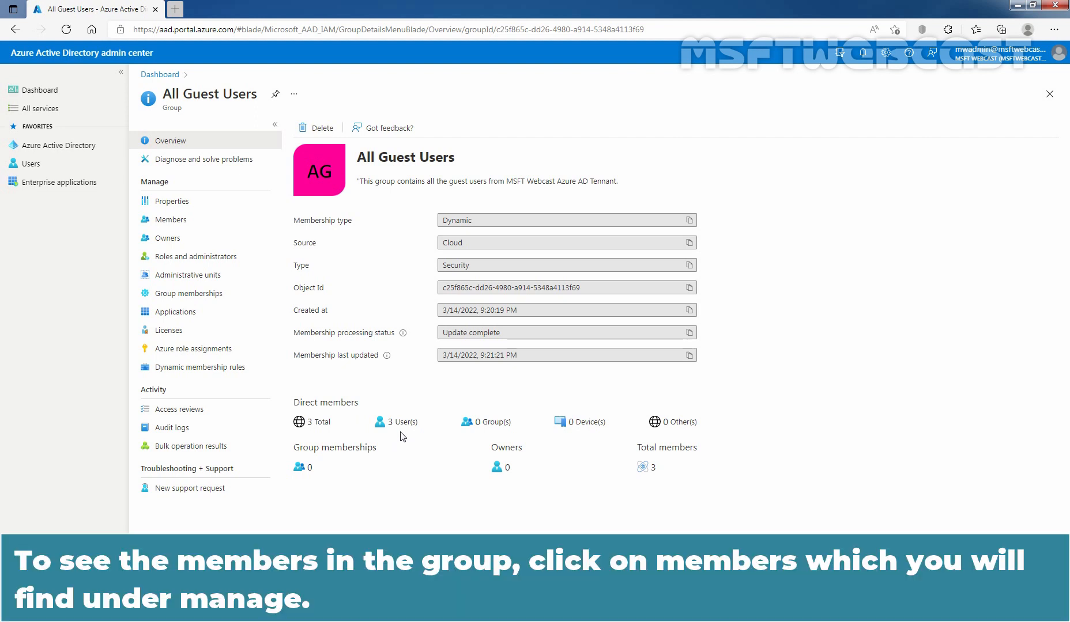
{"action": "mouse_move", "coordinate": [168, 238]}
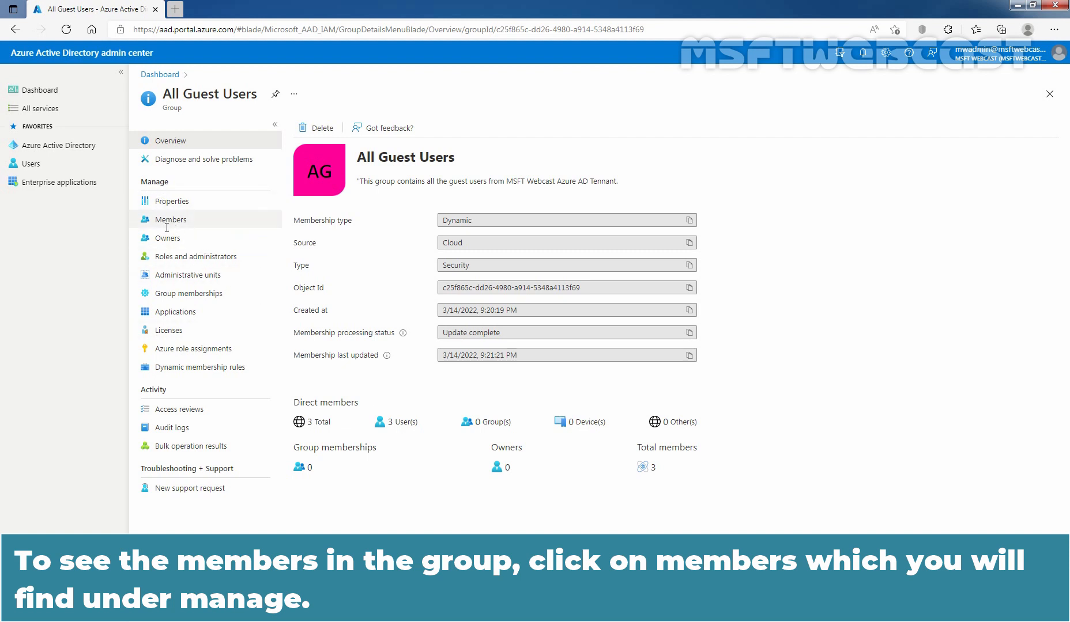
- Open the All Guest Users Members page showing three guest users
{"action": "left_click", "coordinate": [171, 219]}
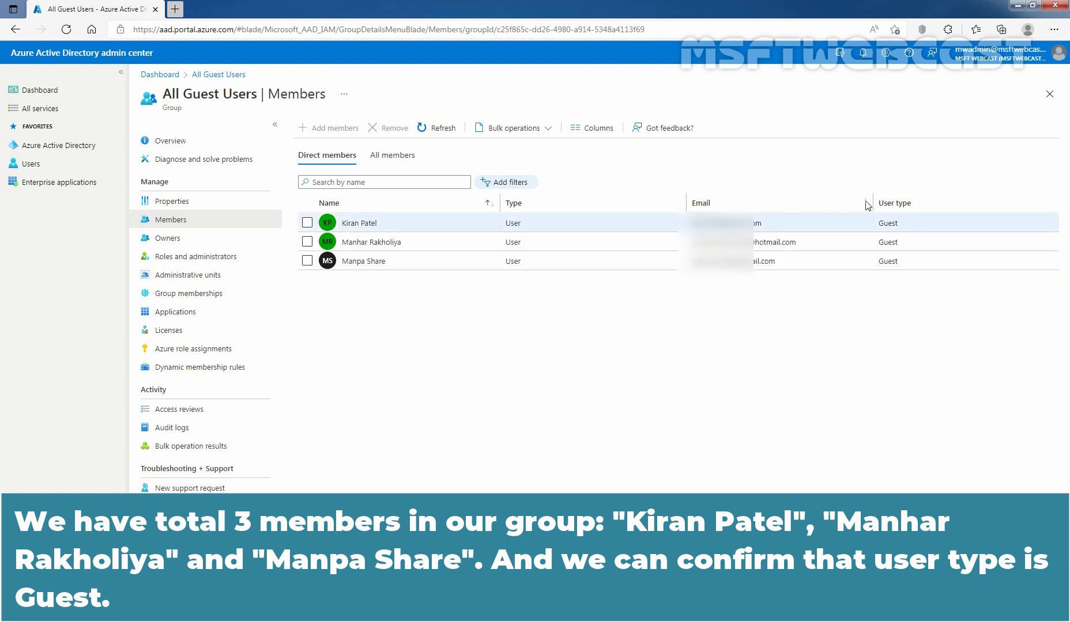
{"action": "mouse_move", "coordinate": [900, 264]}
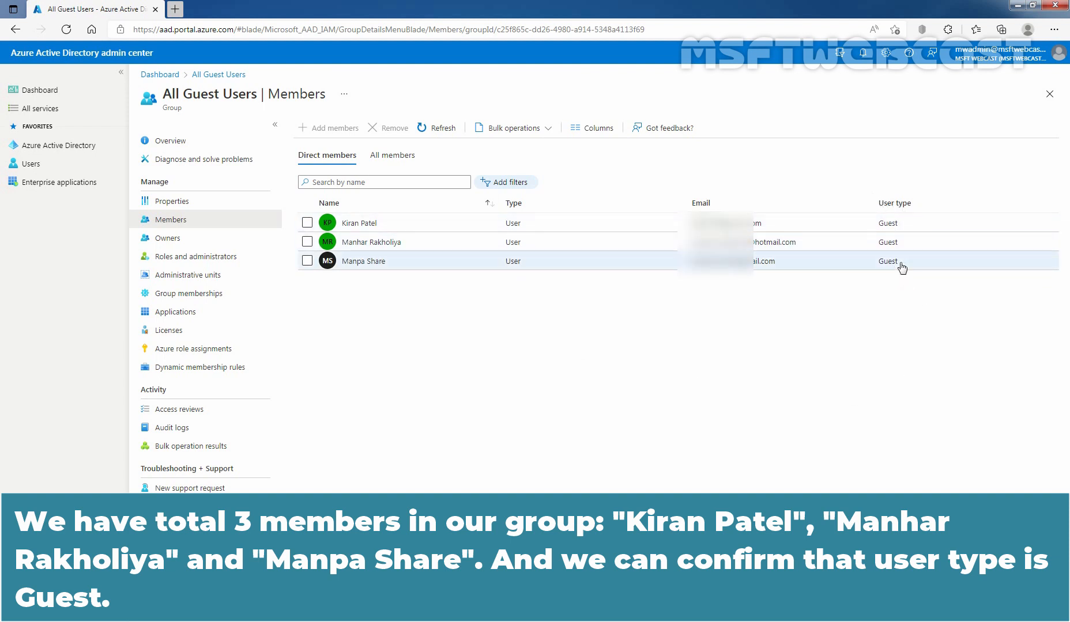
{"action": "mouse_move", "coordinate": [61, 145]}
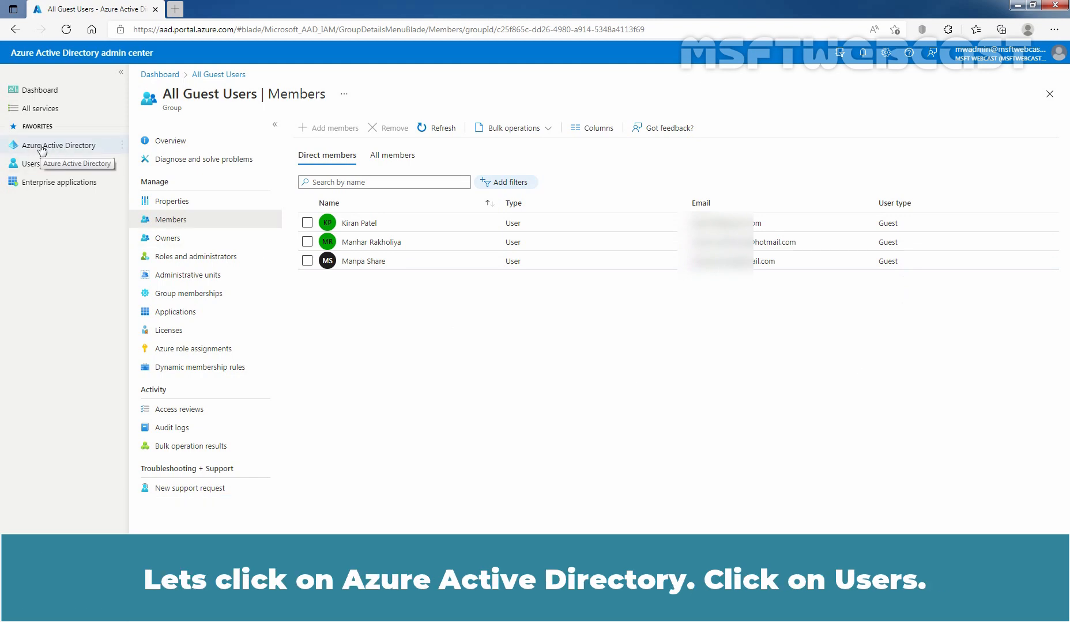
- Open the tenant's Users list showing 12 users, three of them Guests
{"action": "left_click", "coordinate": [62, 145]}
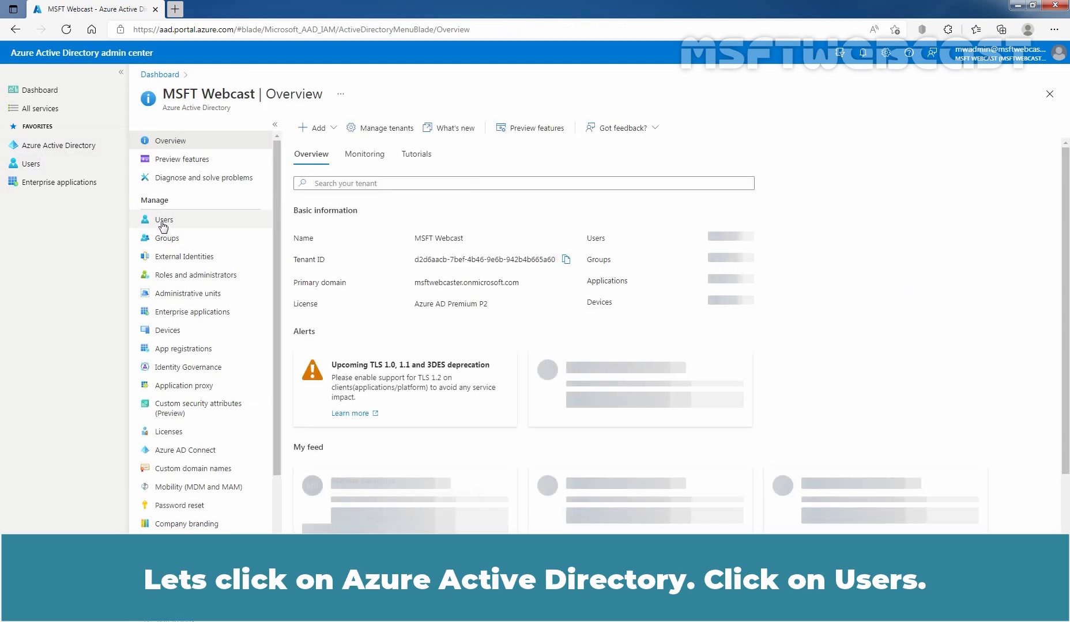
{"action": "left_click", "coordinate": [163, 219]}
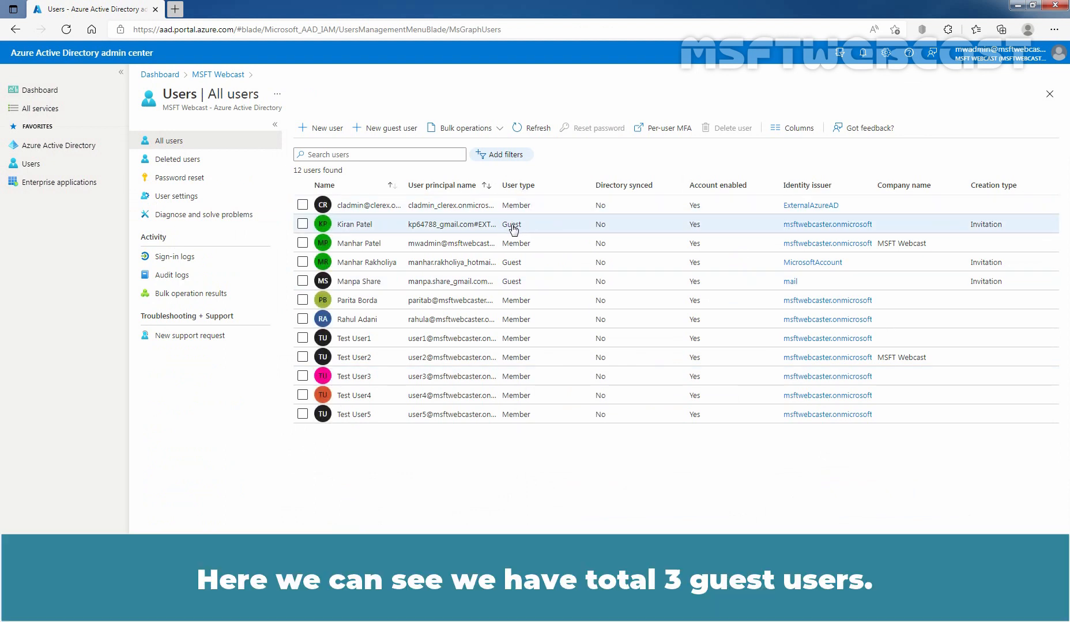
{"action": "mouse_move", "coordinate": [517, 266]}
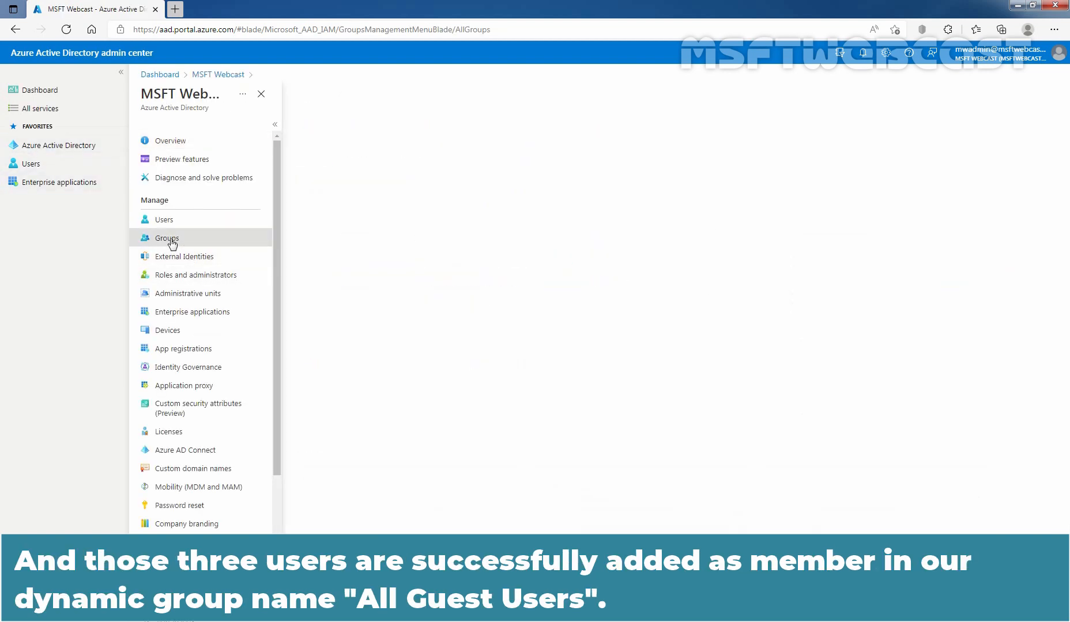
- Return via Groups to All Guest Users and reopen its three-member list
{"action": "left_click", "coordinate": [167, 237]}
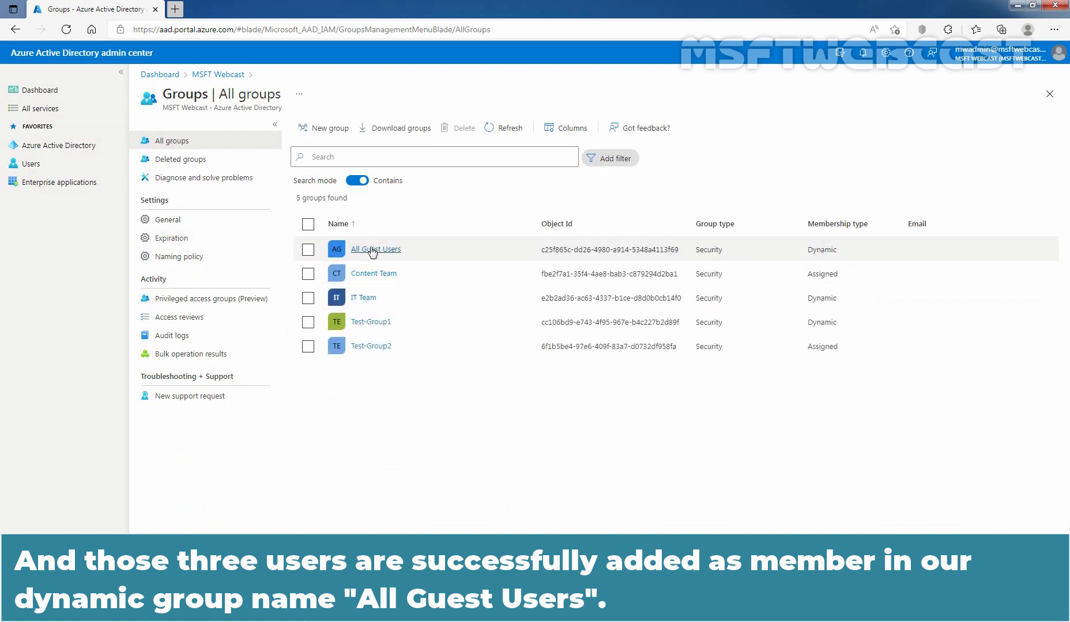
{"action": "left_click", "coordinate": [375, 249]}
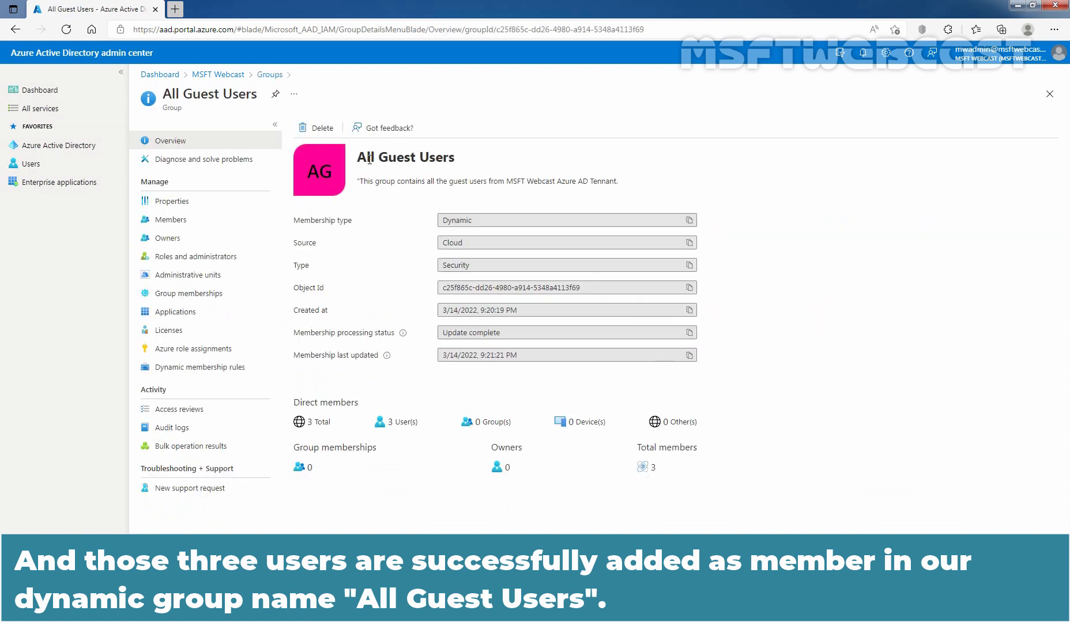
{"action": "left_click", "coordinate": [171, 219]}
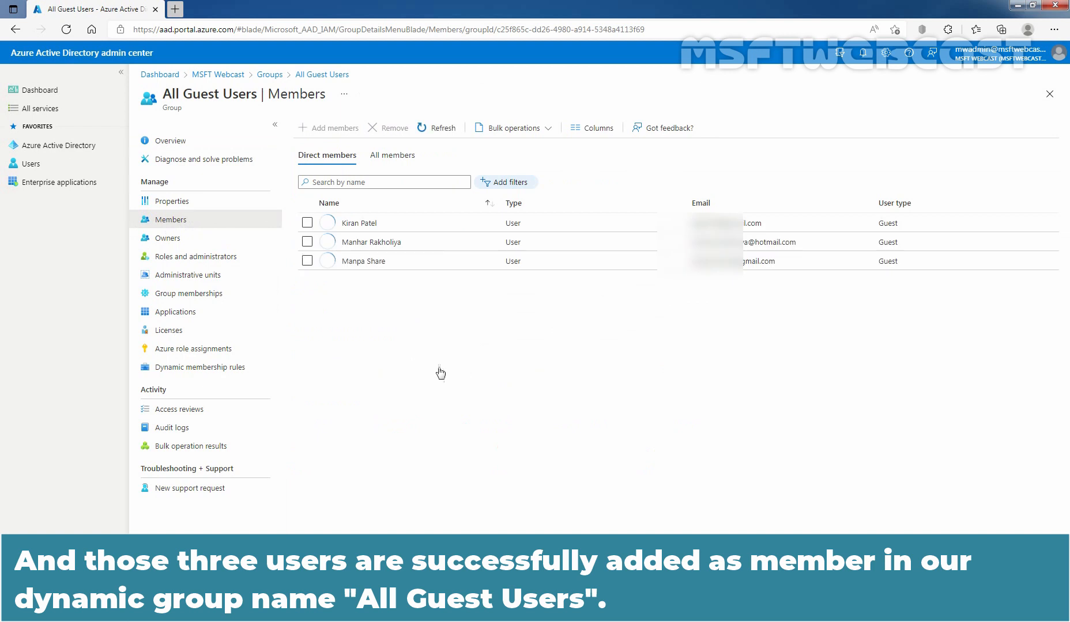